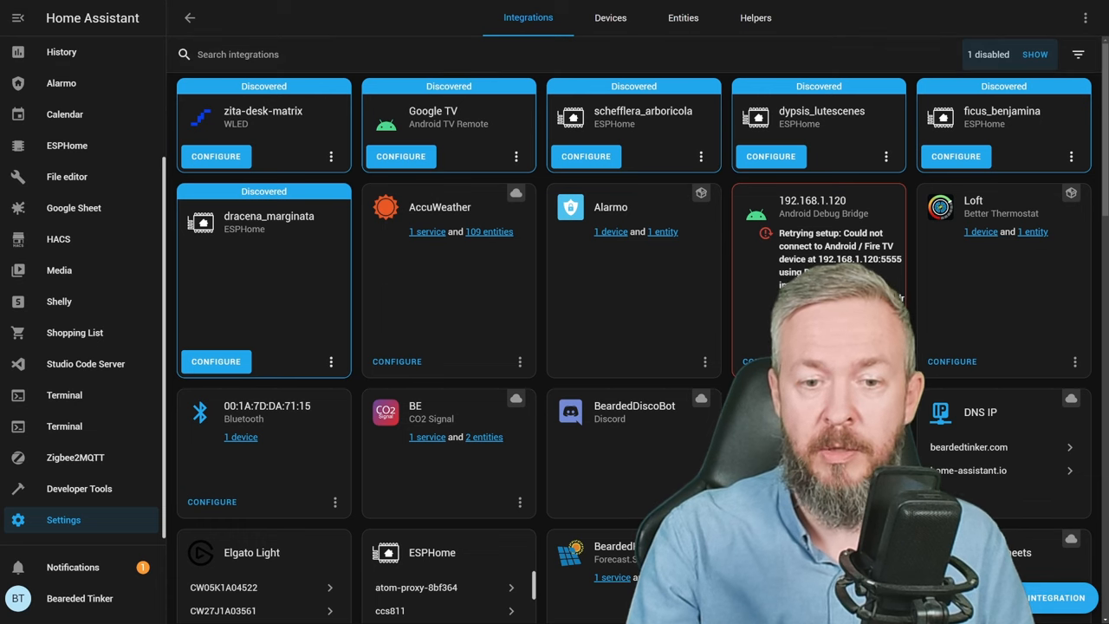
Add the Android TV Remote integration and configure the discovered Google TV device, skipping manual host entry
click(1054, 597)
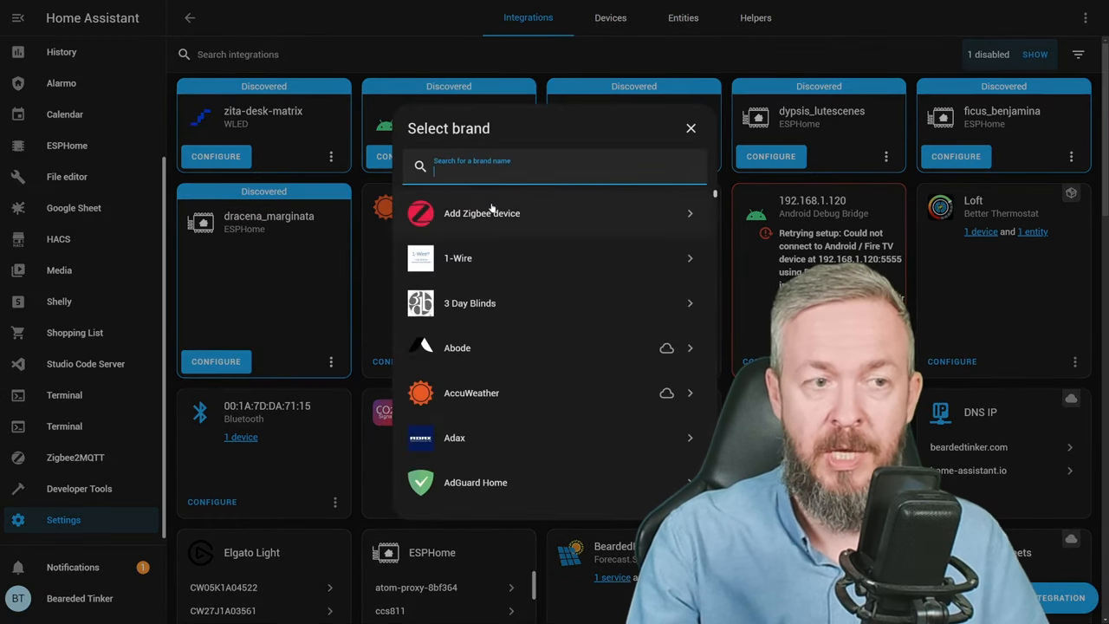
text(a)
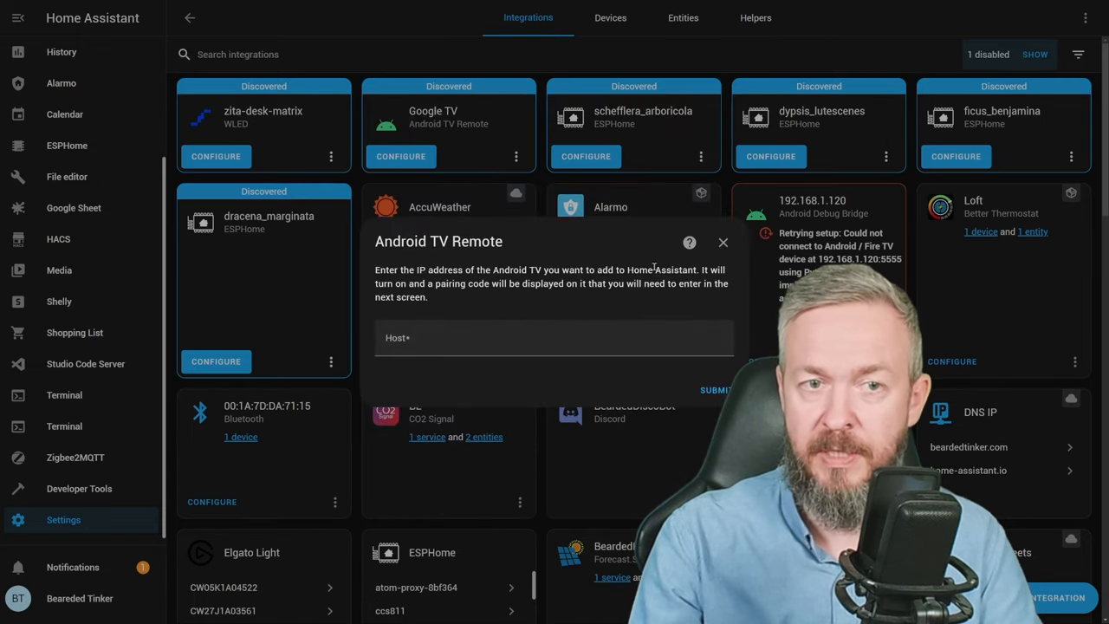
click(723, 243)
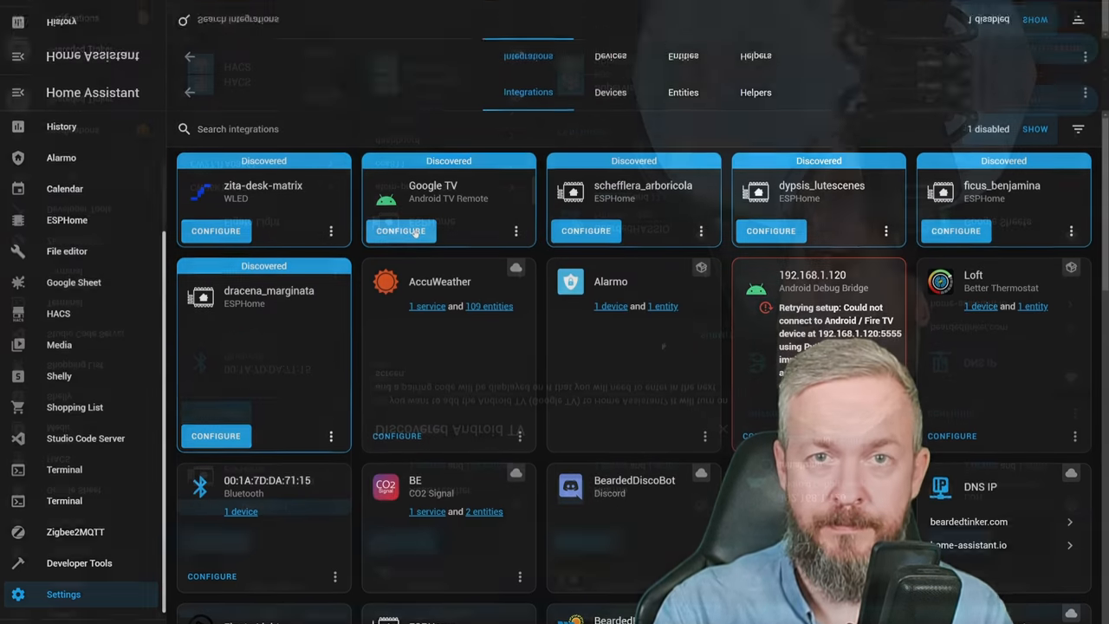
click(400, 231)
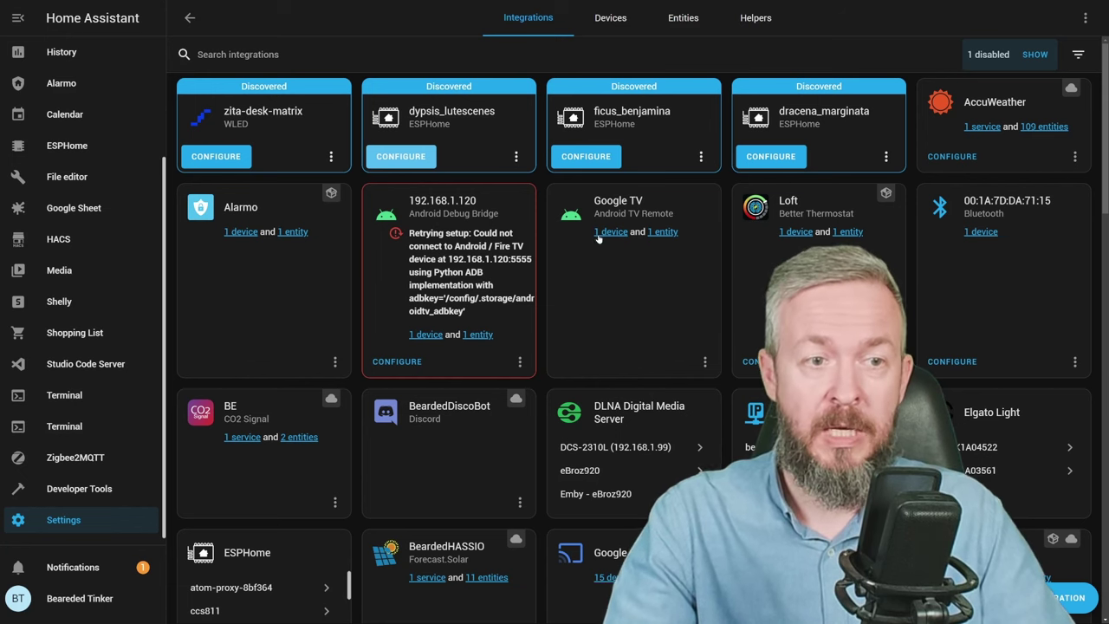
Open the Google TV device page showing the Chromecast info and control toggle
click(611, 232)
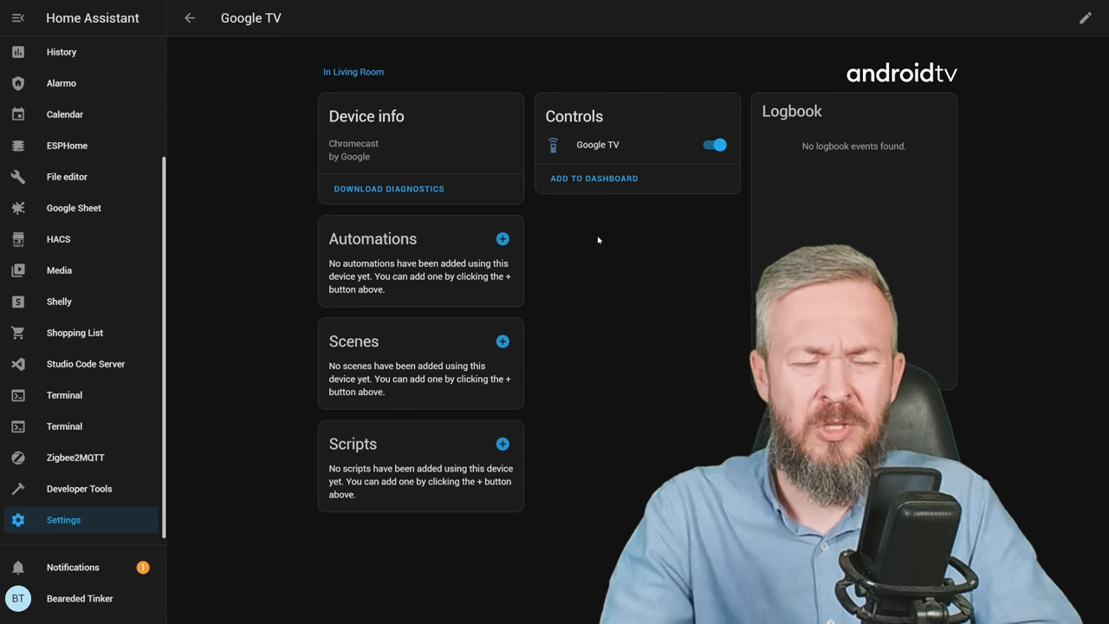
mouse_move(596, 234)
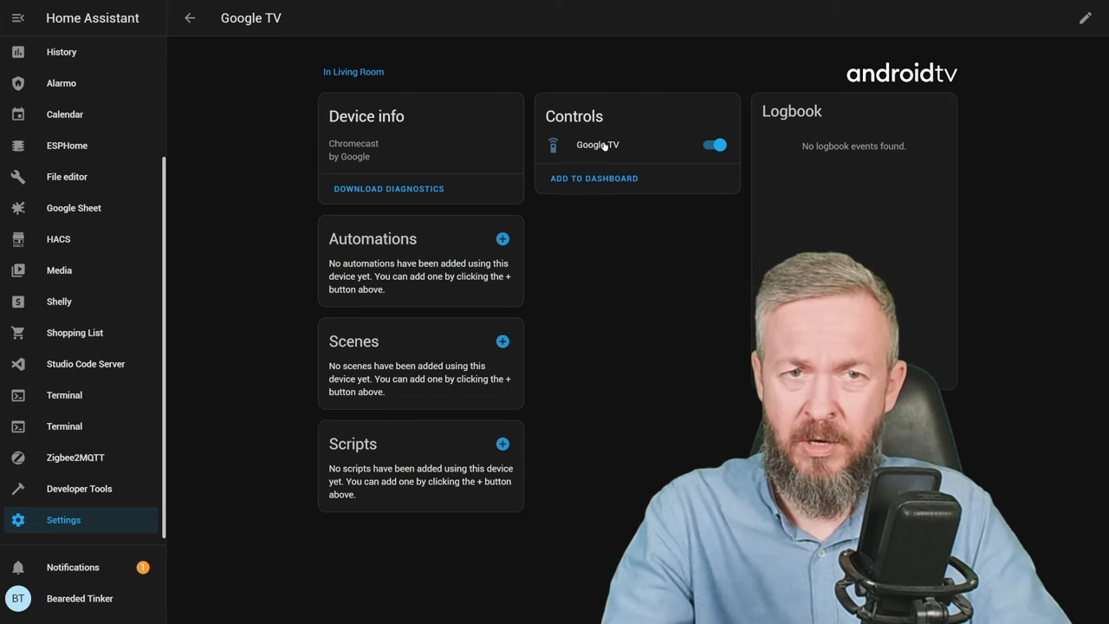
mouse_move(715, 163)
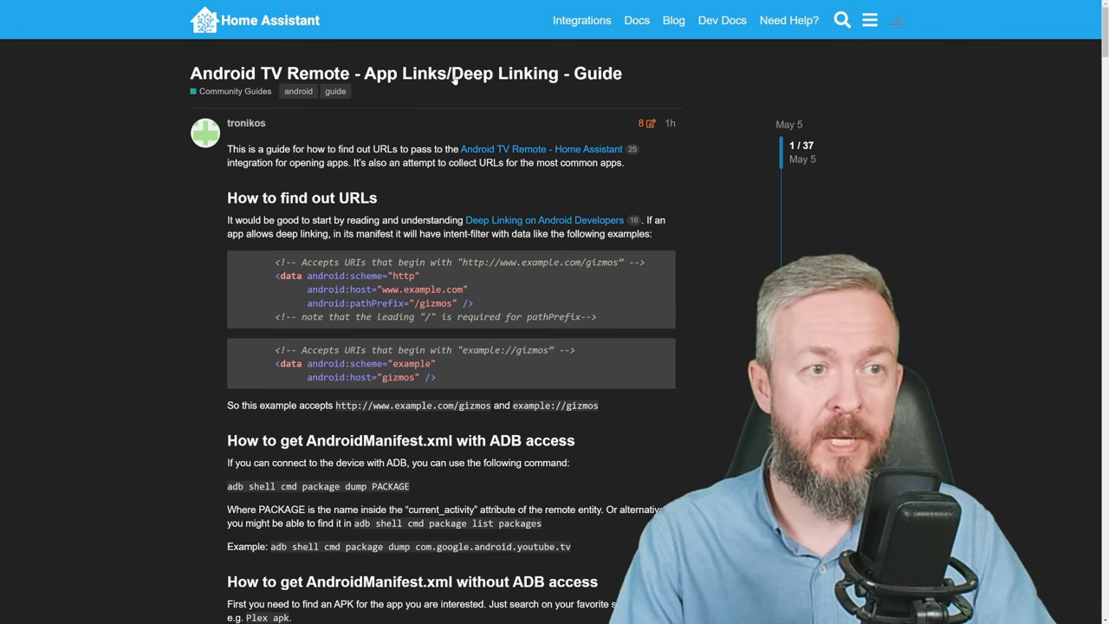
mouse_move(241, 184)
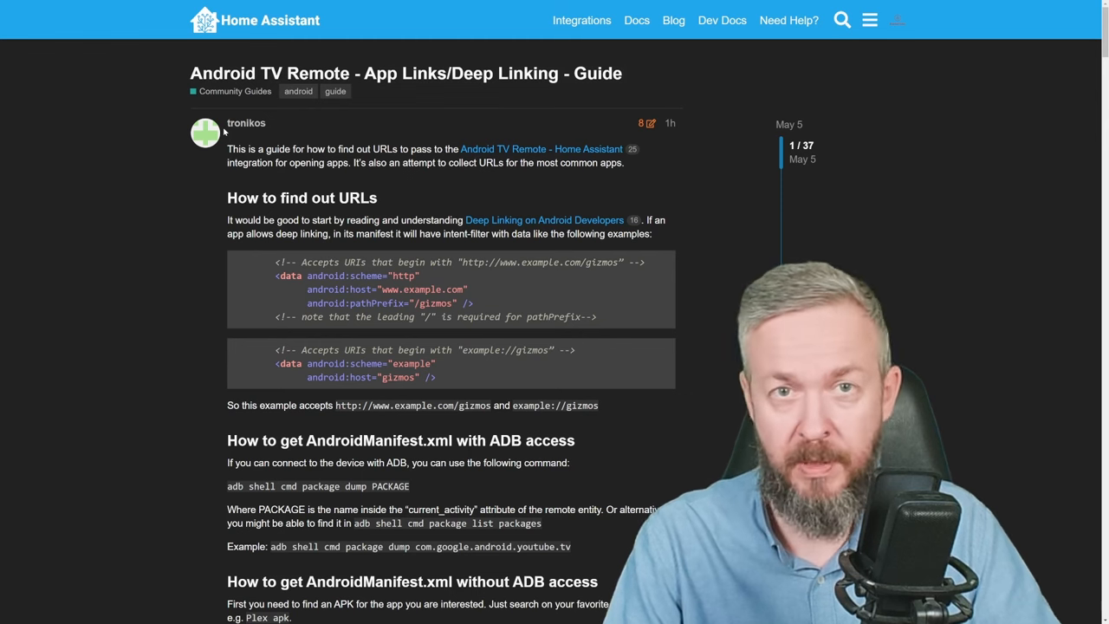
mouse_move(492, 194)
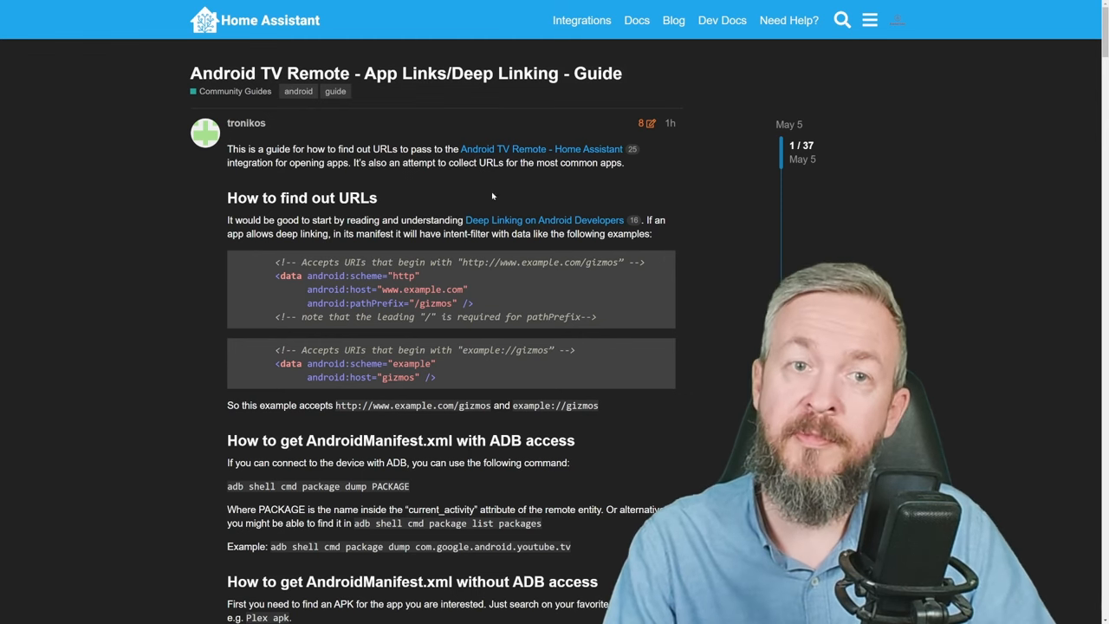
mouse_move(416, 177)
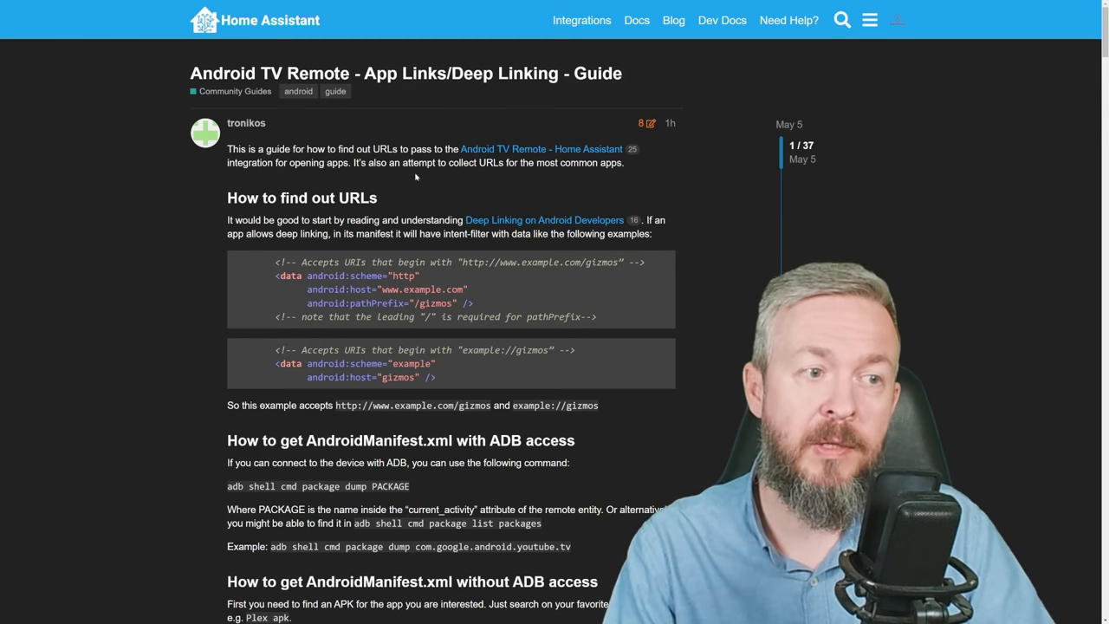
Scroll the deep-linking forum guide down to the Plex remote.turn_on service-call example
scroll(down, 3)
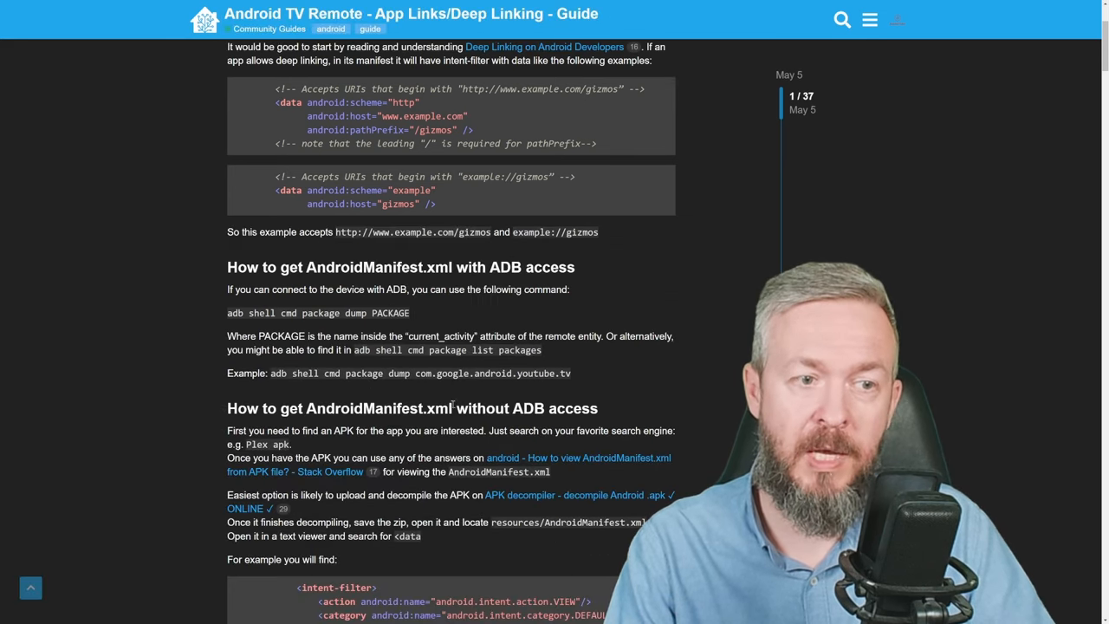
scroll(down, 3)
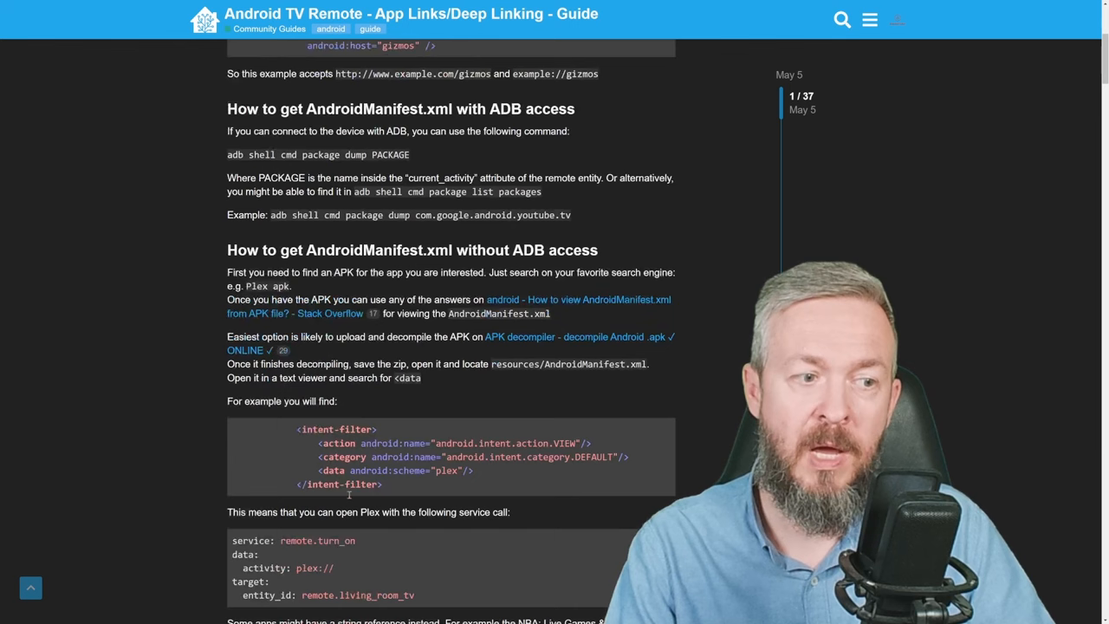
scroll(down, 3)
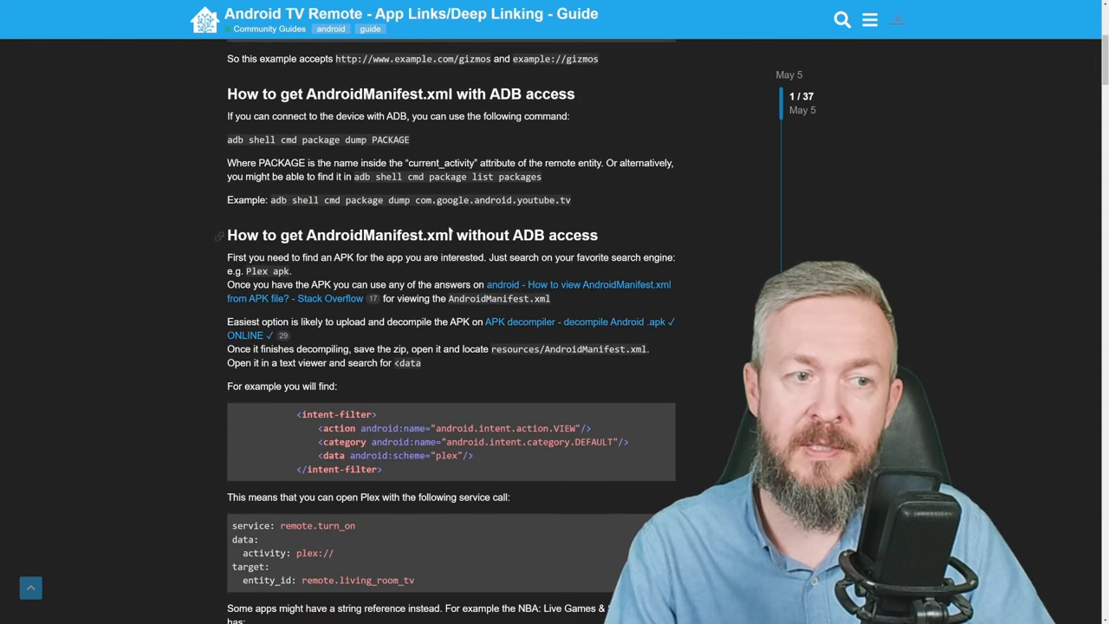
scroll(down, 3)
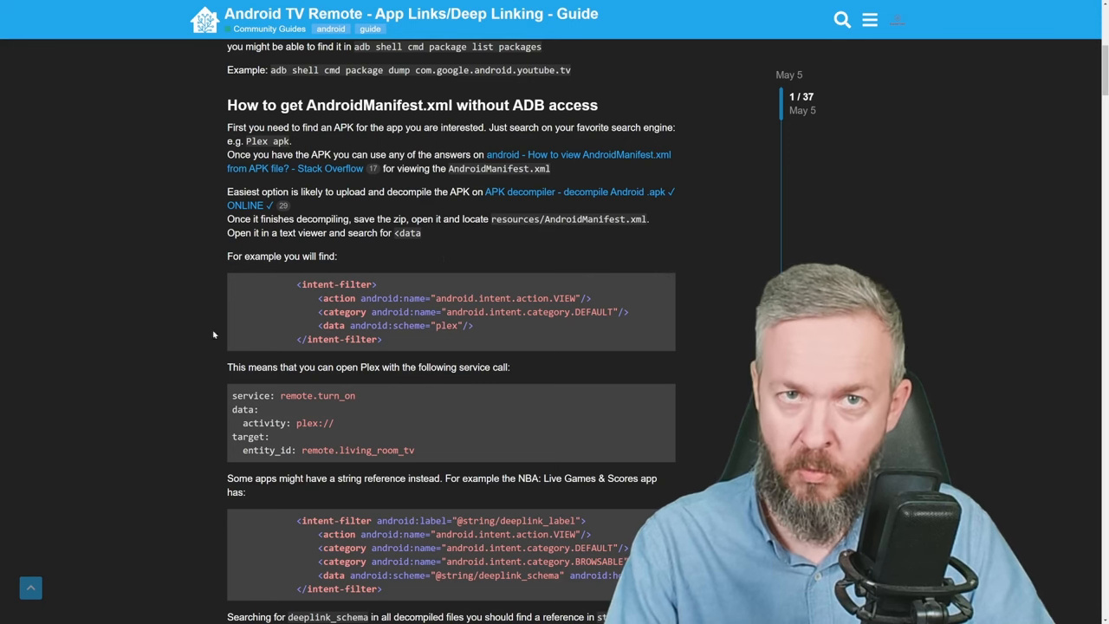
scroll(down, 3)
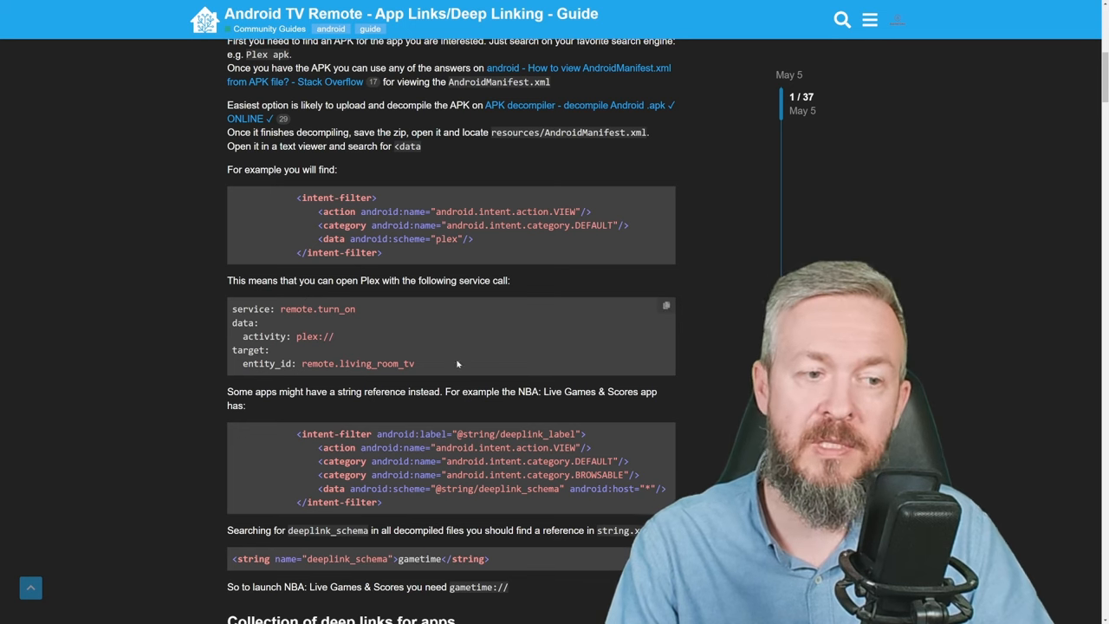
mouse_move(428, 260)
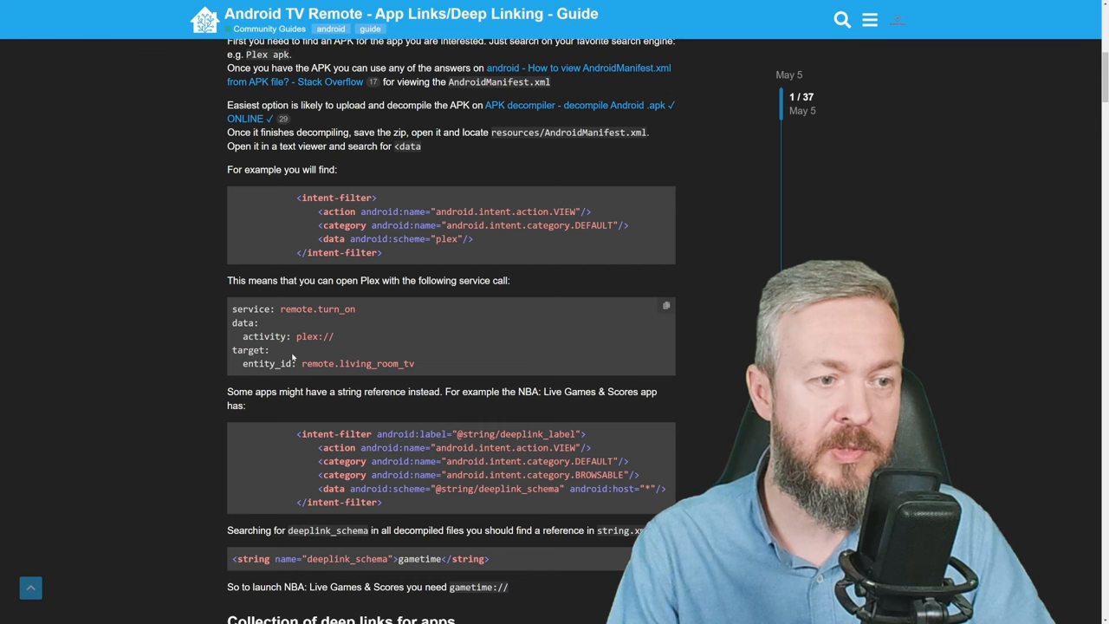
mouse_move(336, 340)
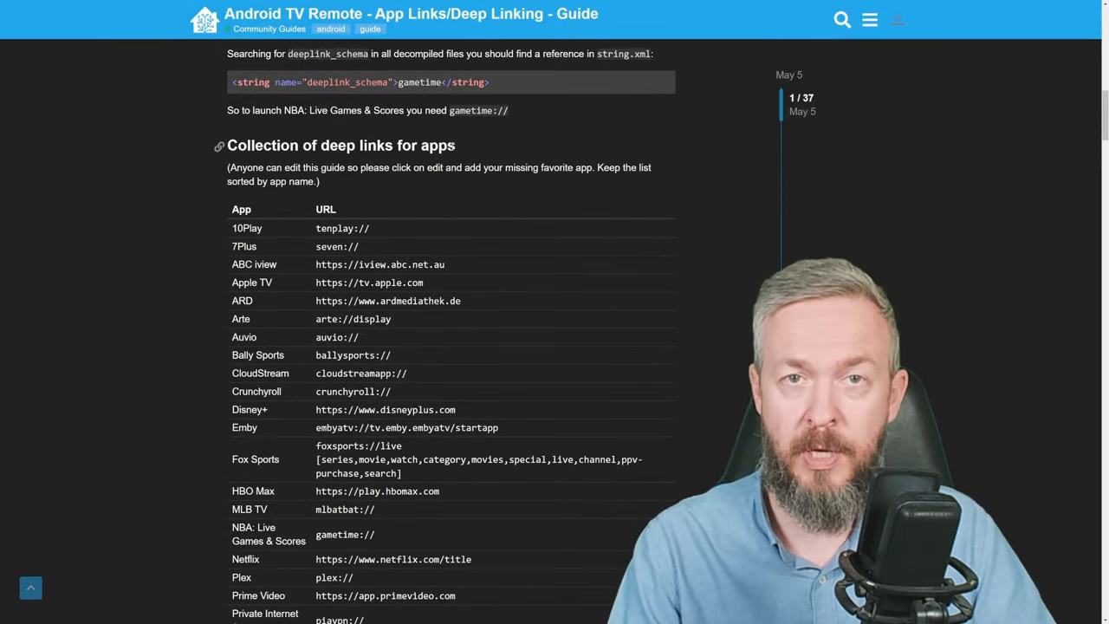
Browse the collection of app deep links and select YouTube's vnd.youtube:// link
scroll(down, 3)
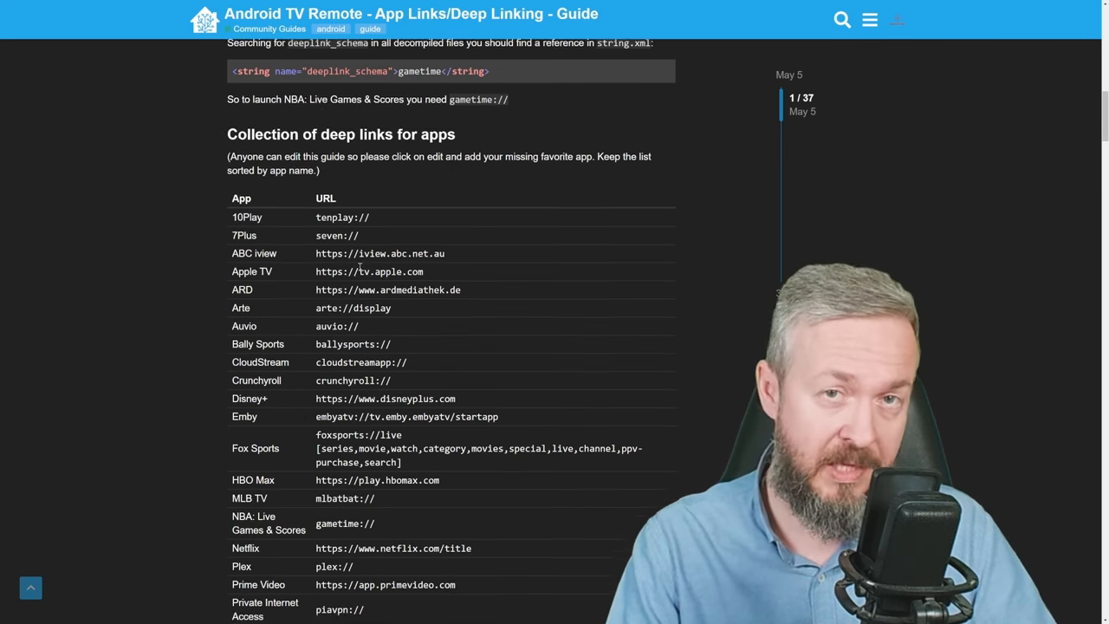
scroll(down, 3)
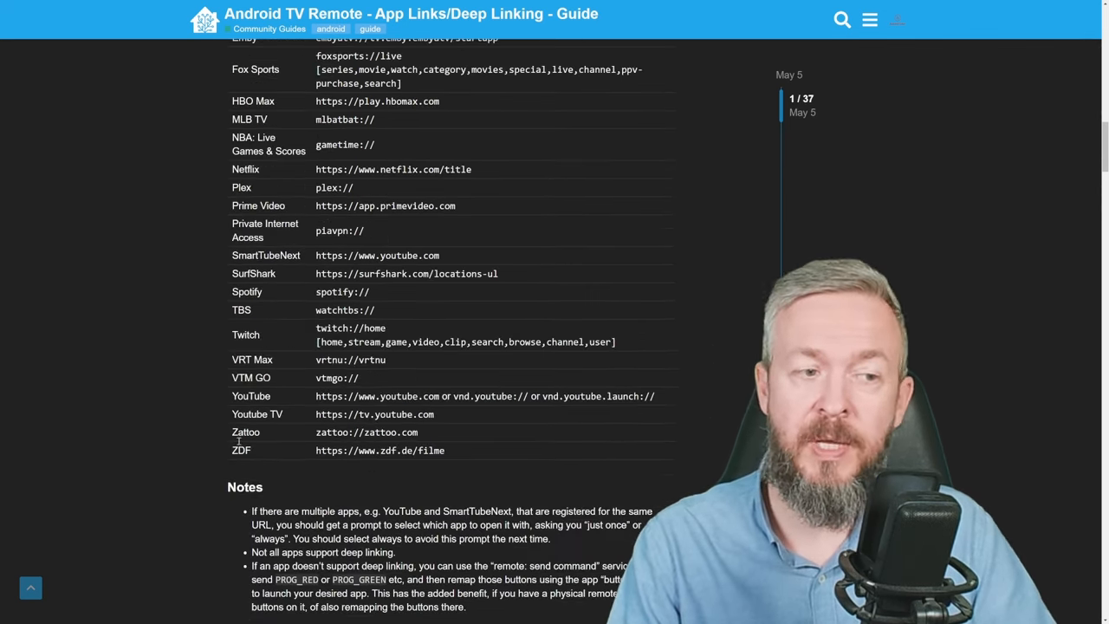
scroll(up, 3)
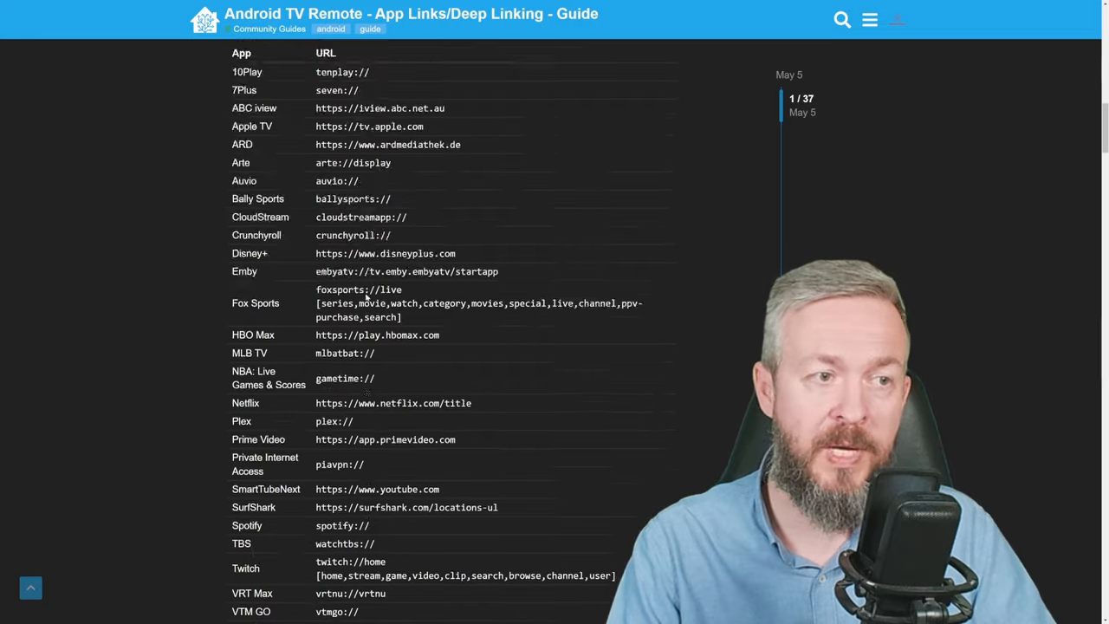
scroll(up, 3)
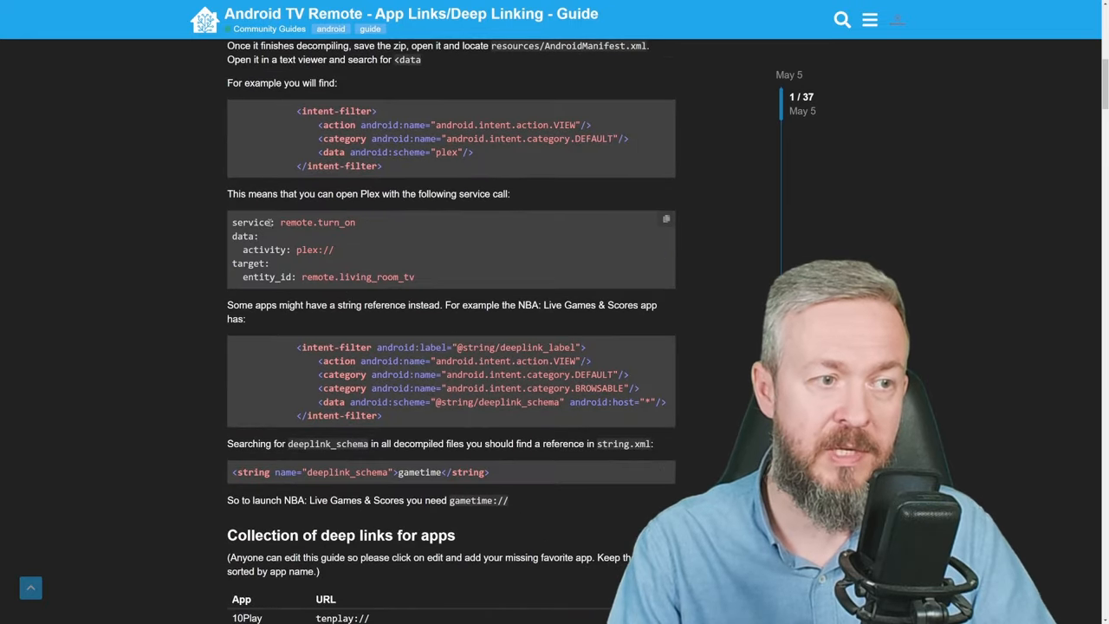
scroll(down, 3)
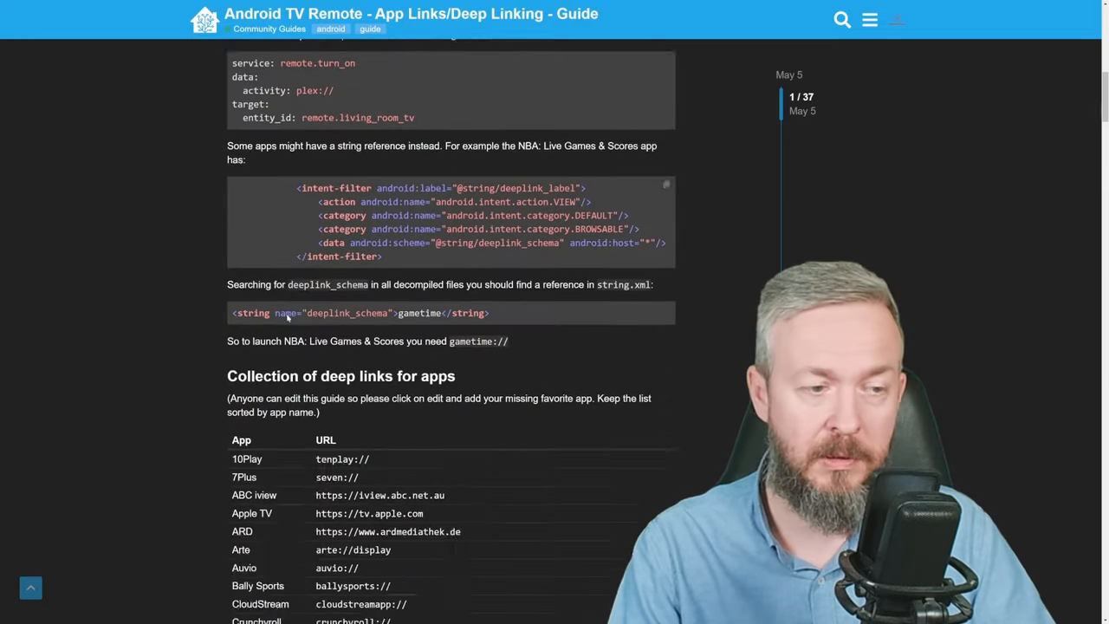
scroll(down, 3)
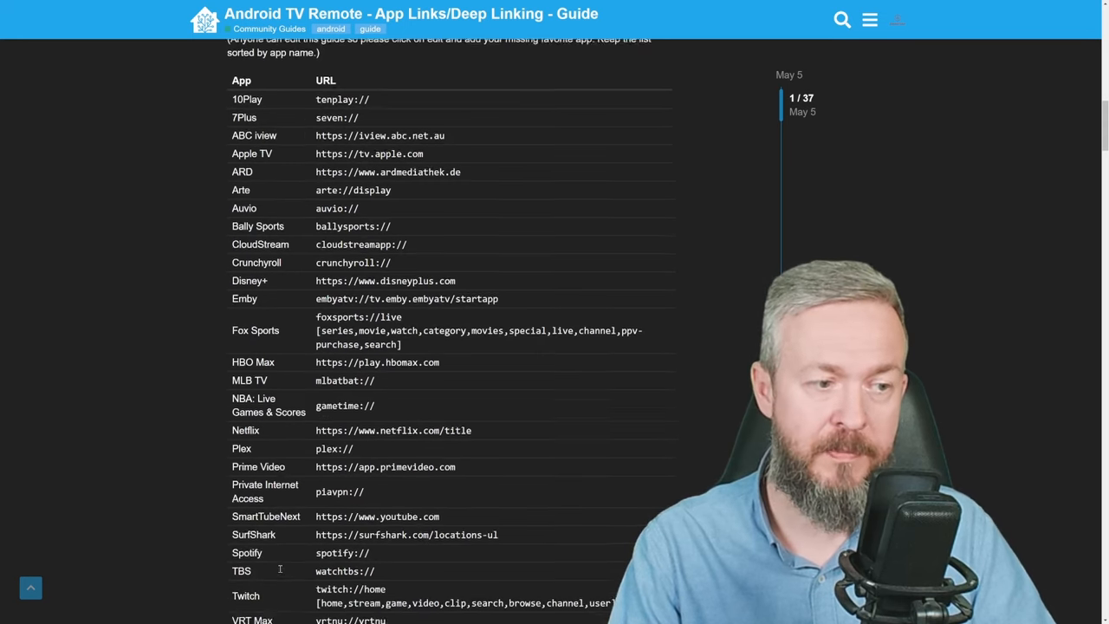
scroll(down, 3)
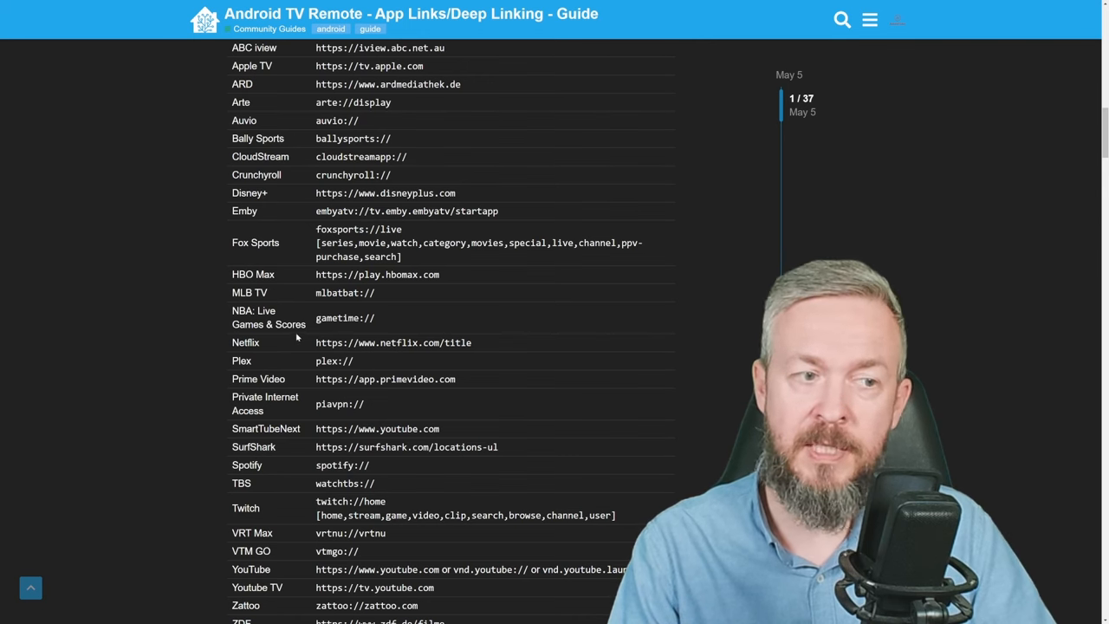
double_click(392, 343)
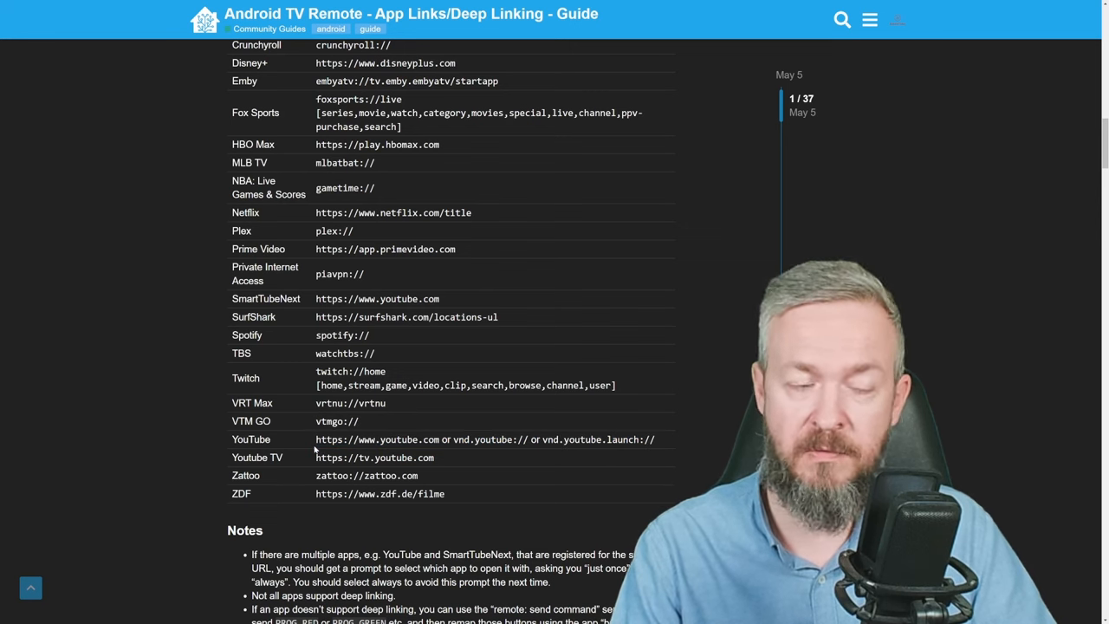
double_click(378, 441)
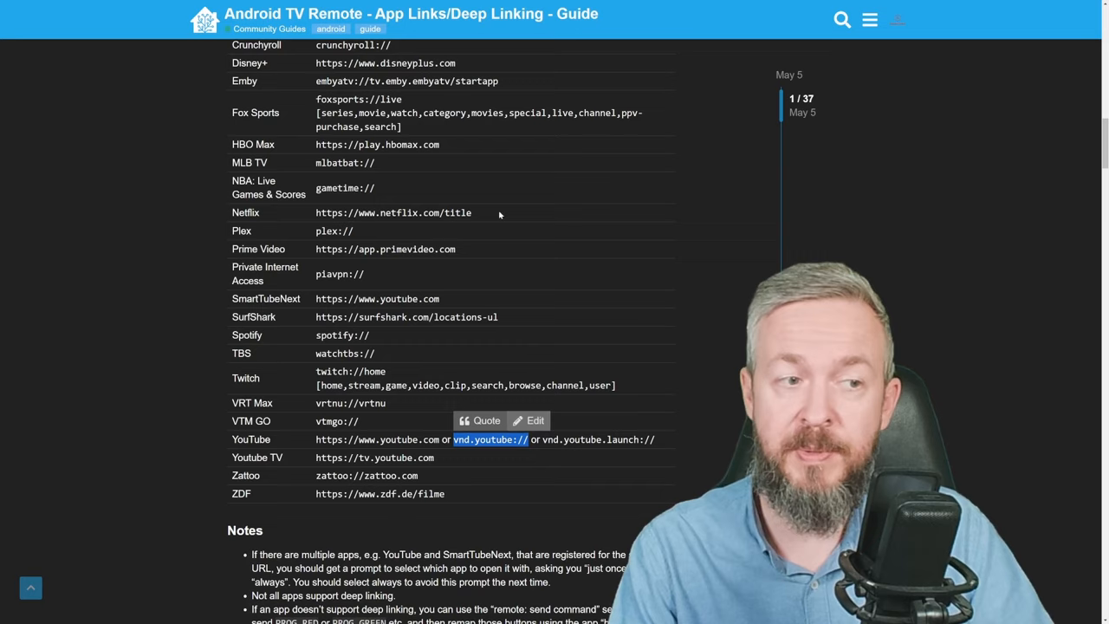
Return from the forum guide to the Home Assistant Google TV device page
scroll(up, 3)
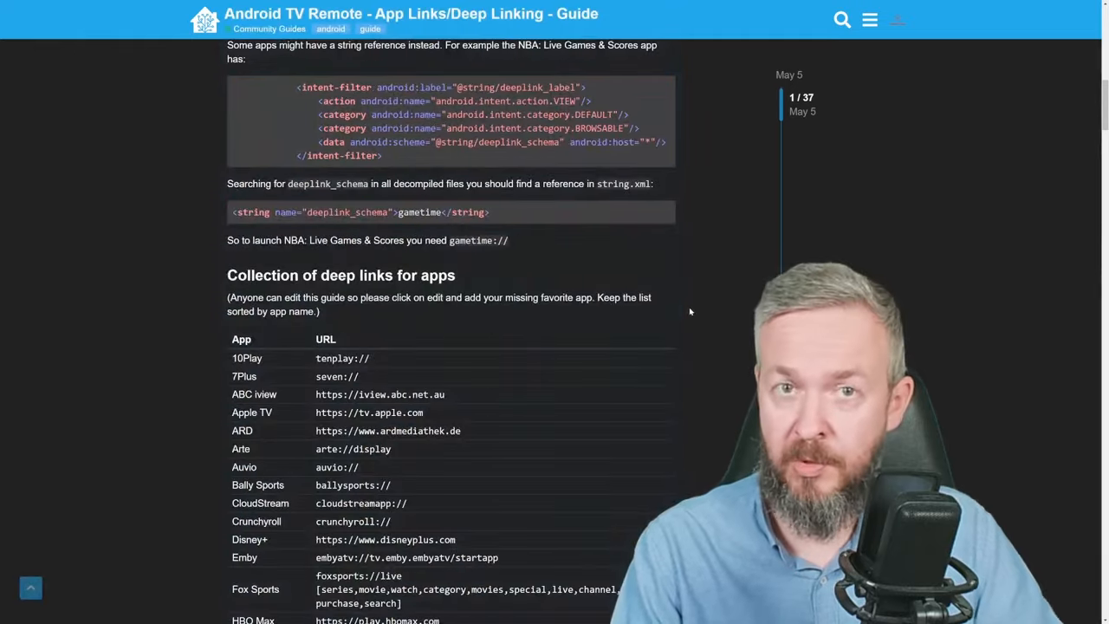
scroll(down, 3)
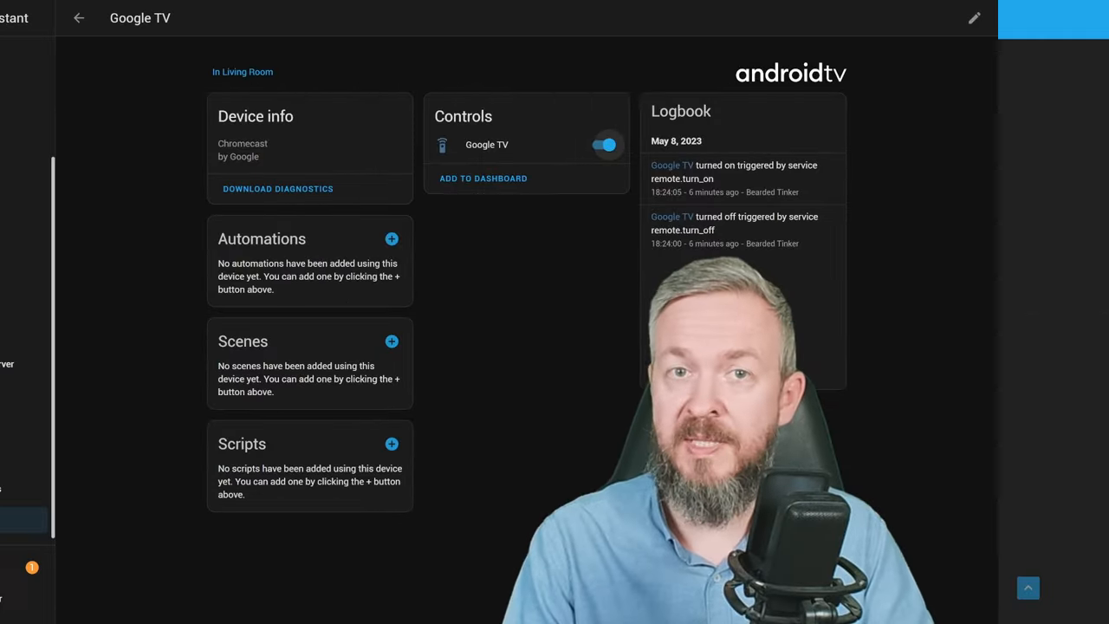
click(17, 17)
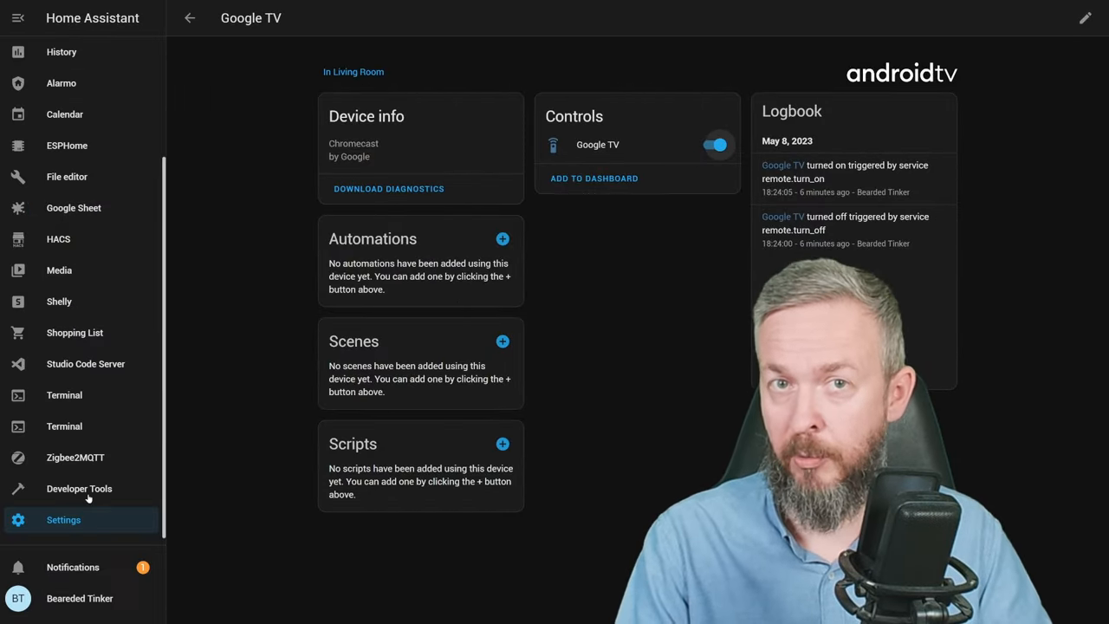
Prepare a Remote: Turn On service call targeting the Google TV device, shown in YAML mode
click(80, 489)
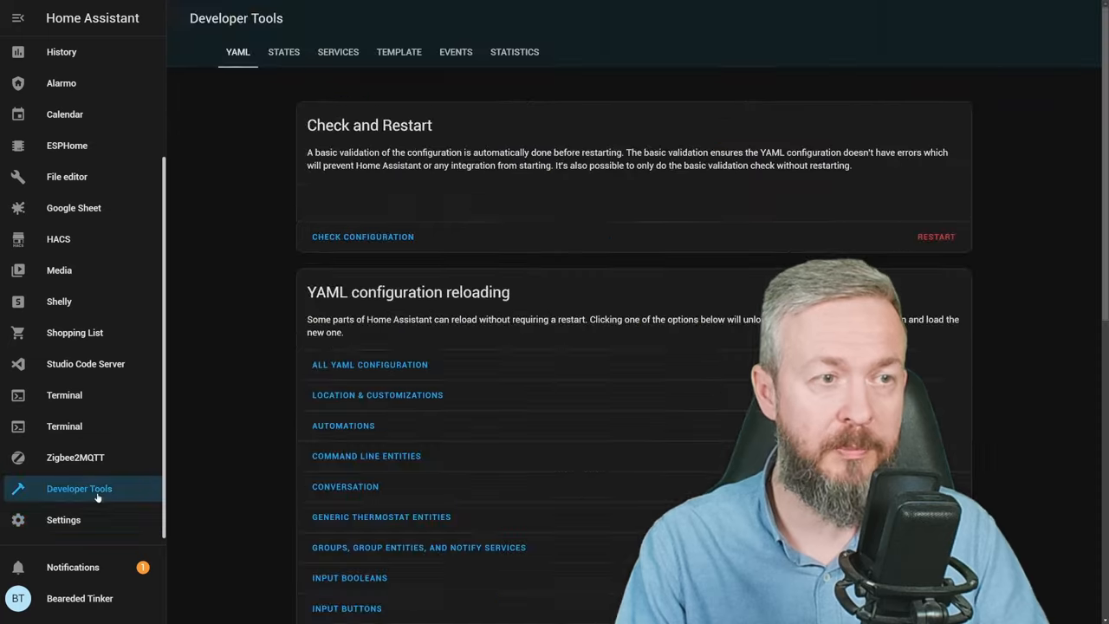
click(338, 52)
text(remote.)
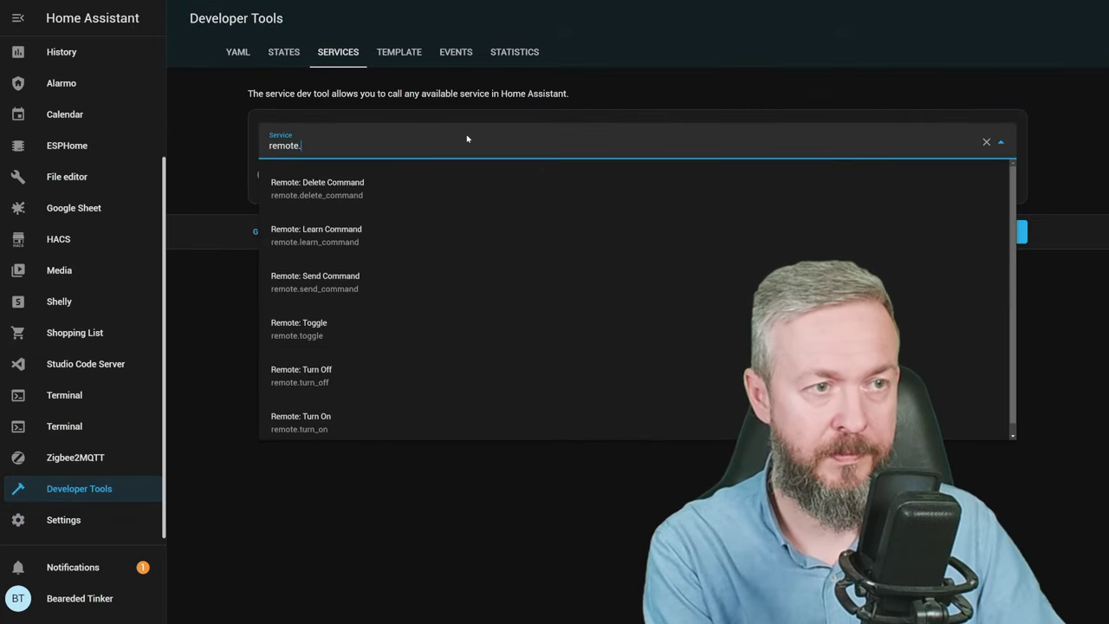
click(301, 423)
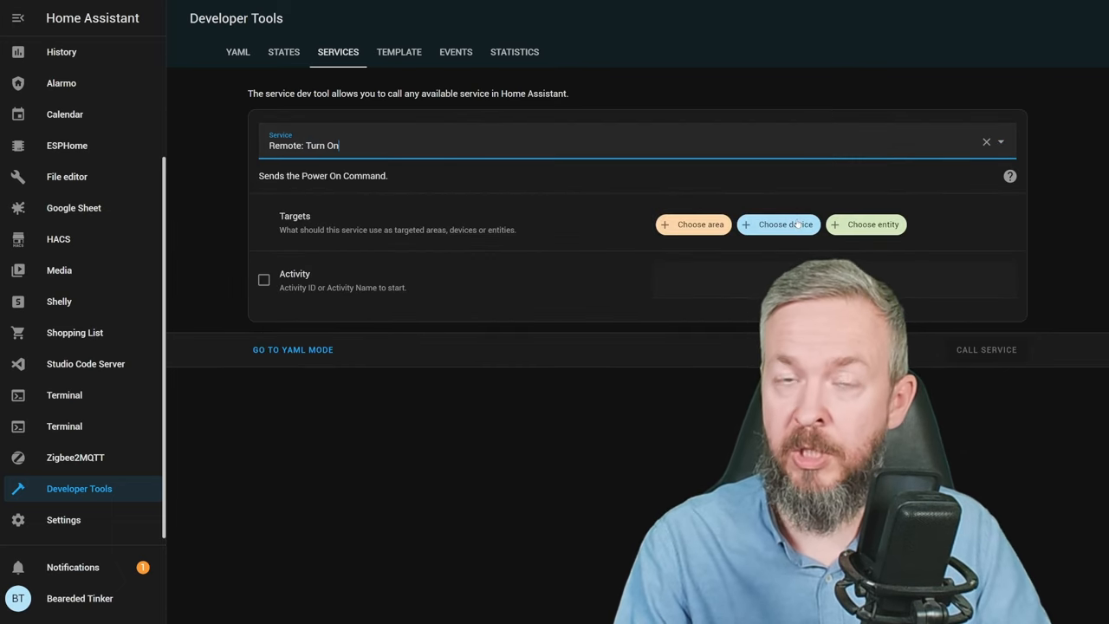
click(778, 226)
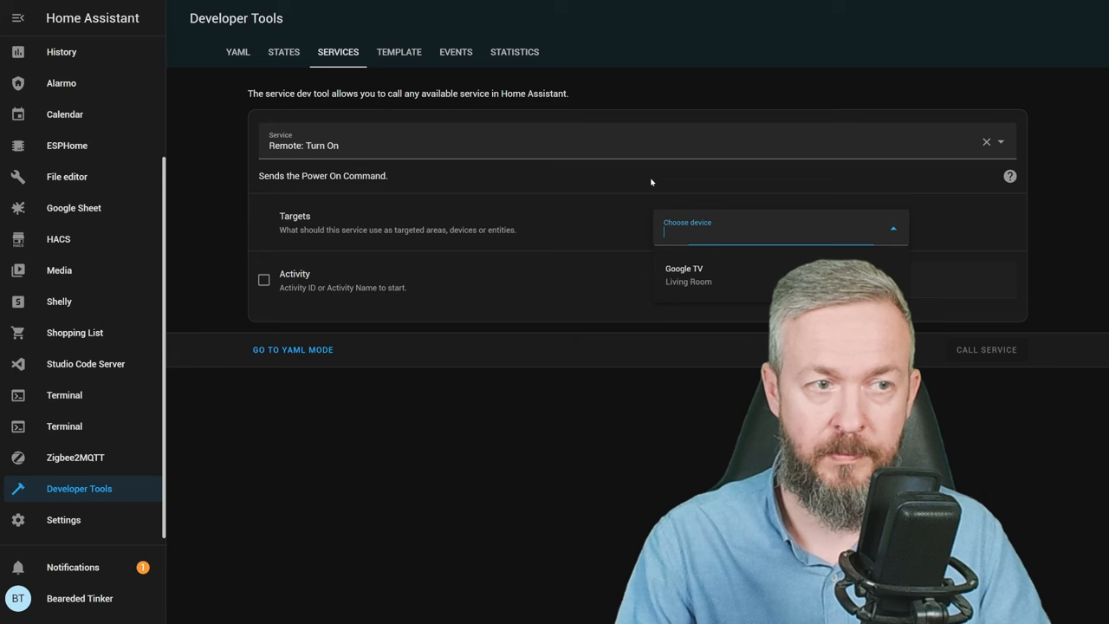
click(683, 267)
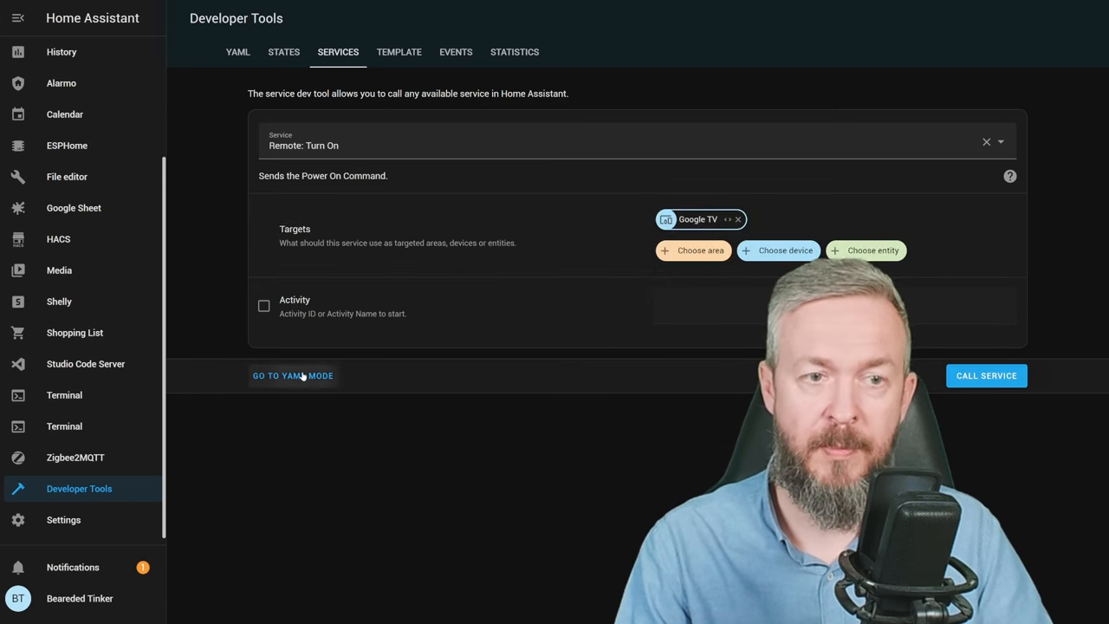
click(293, 376)
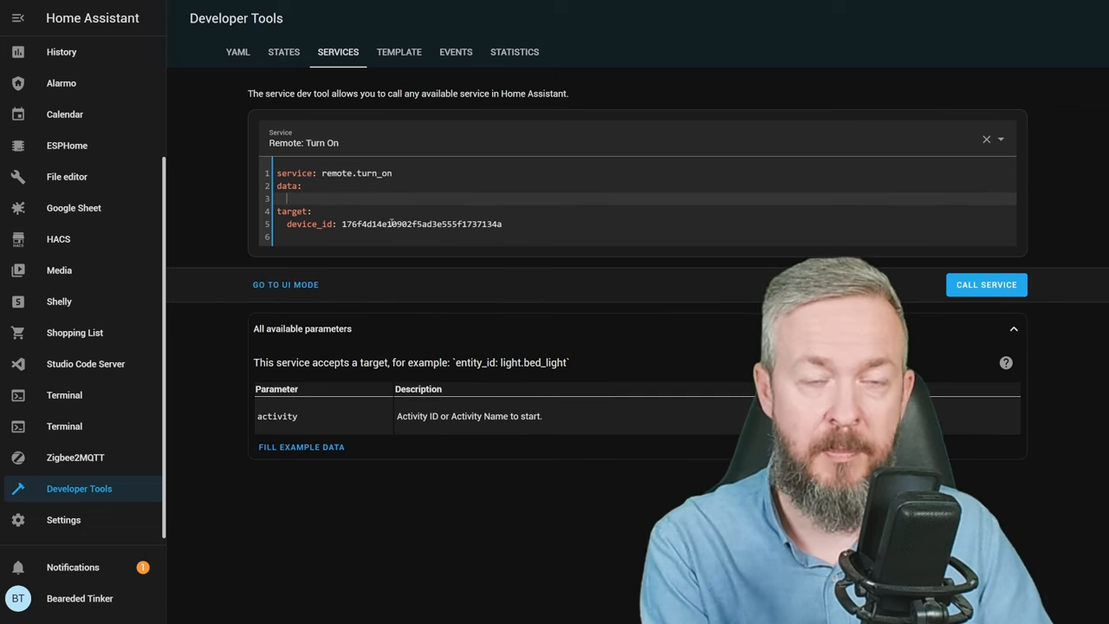
Add activity: vnd.youtube:// under data in the remote.turn_on YAML
text(activit)
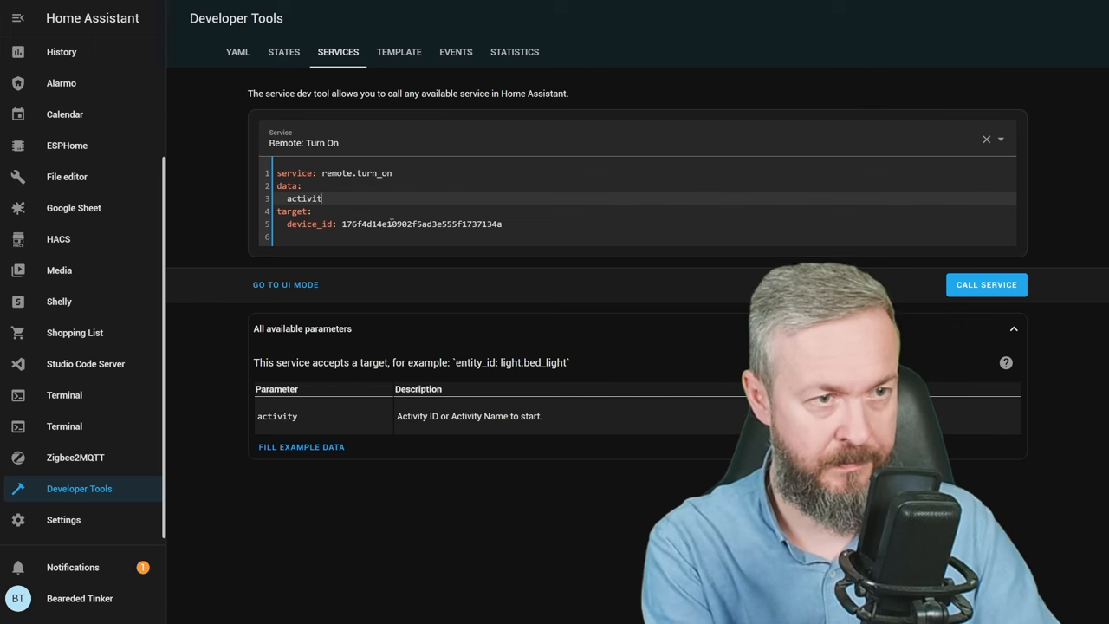
text(y:)
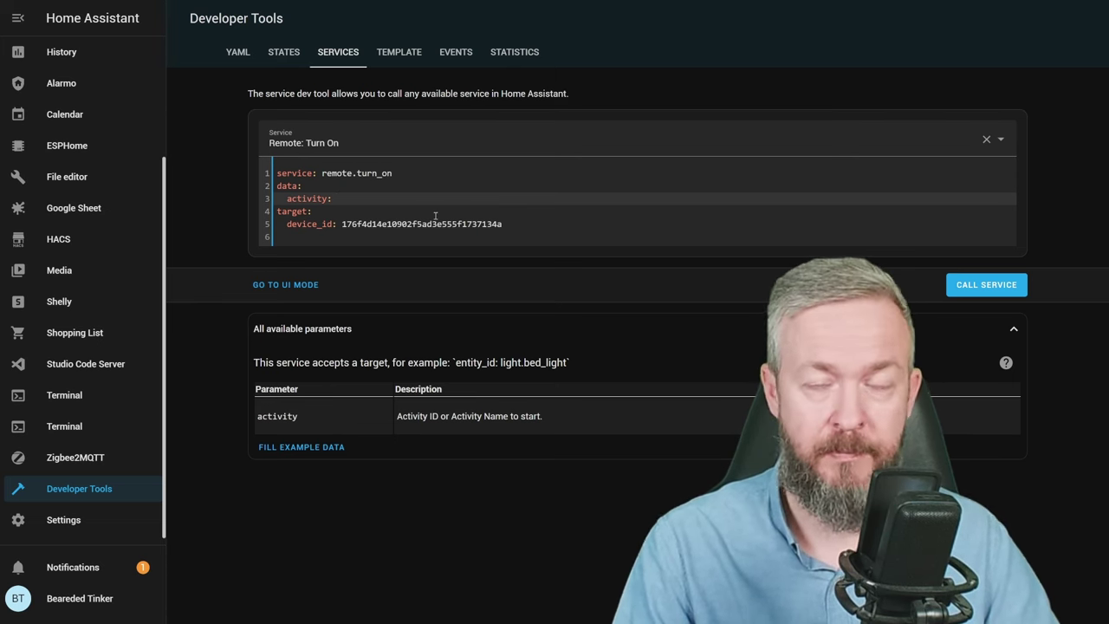
click(338, 197)
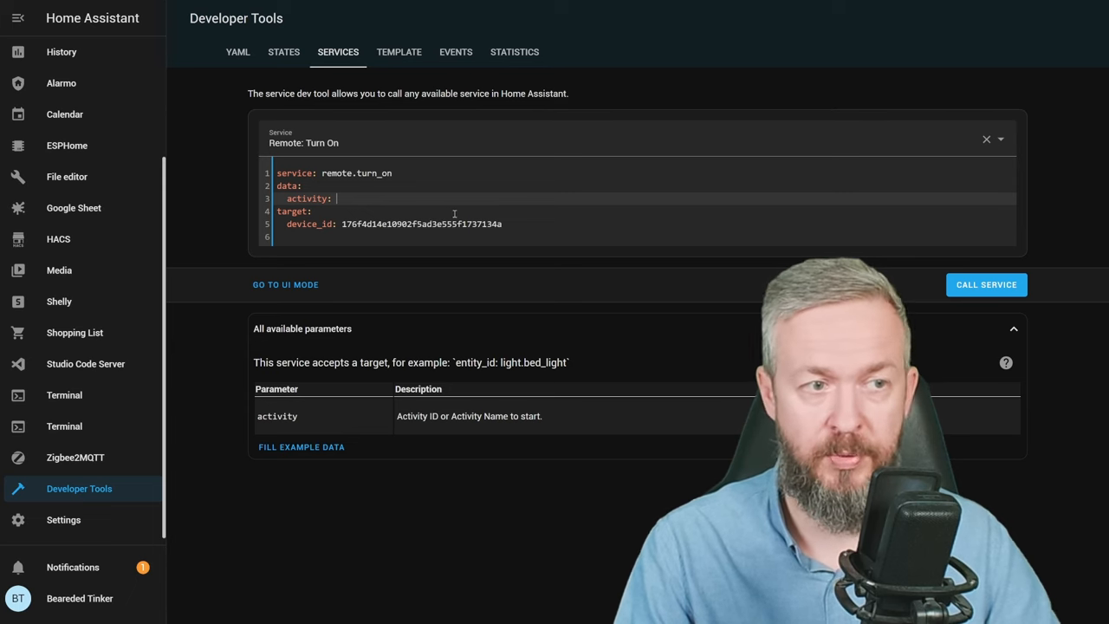
text(vnd.youtube://)
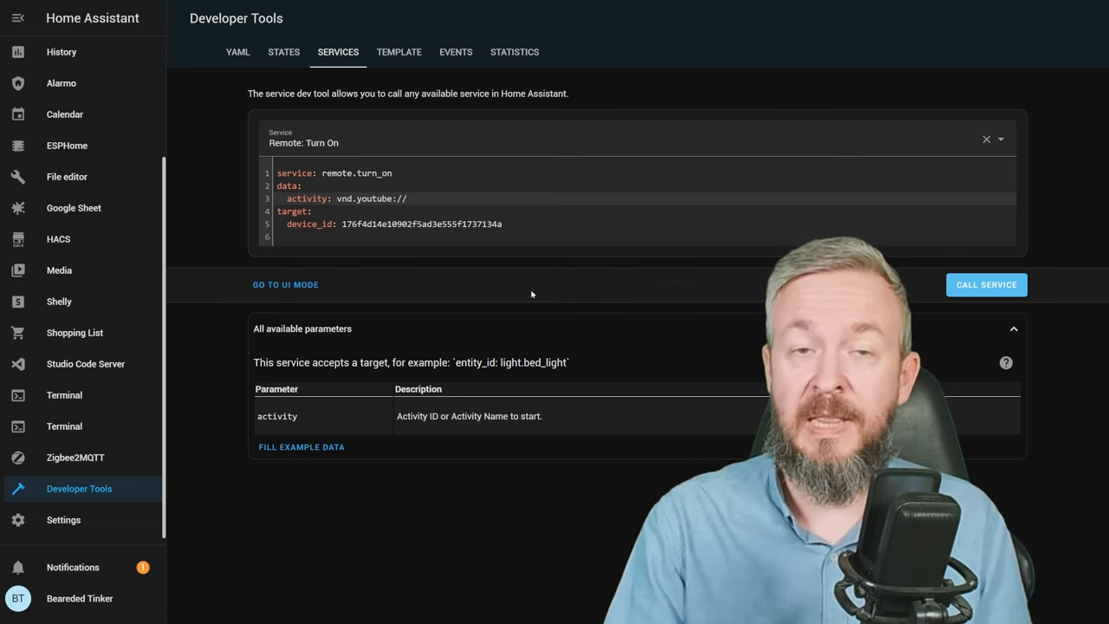
Send turn-on calls with activity set to the Disney+, HBO Max and Netflix URLs in turn
text(https://www.disneyplus.com)
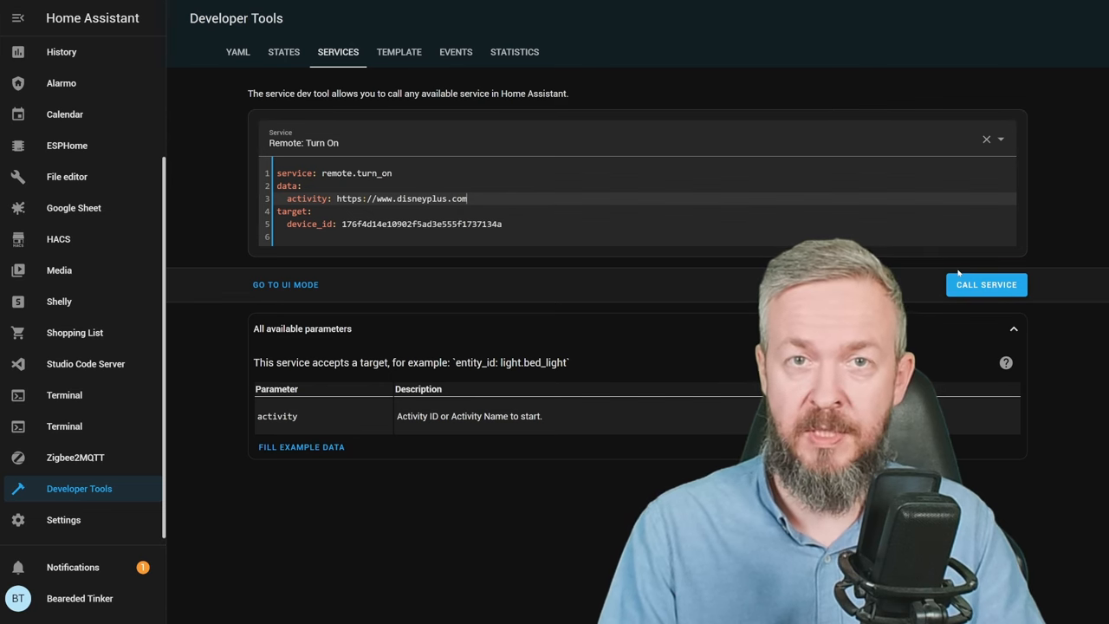
click(987, 284)
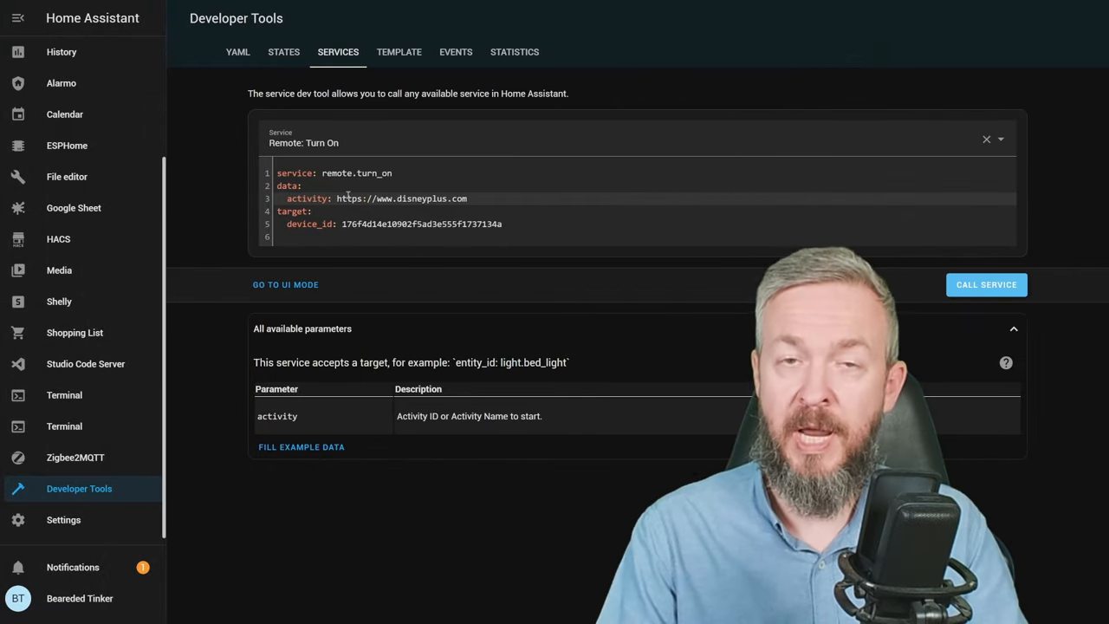
text(https://play.hbomax.com)
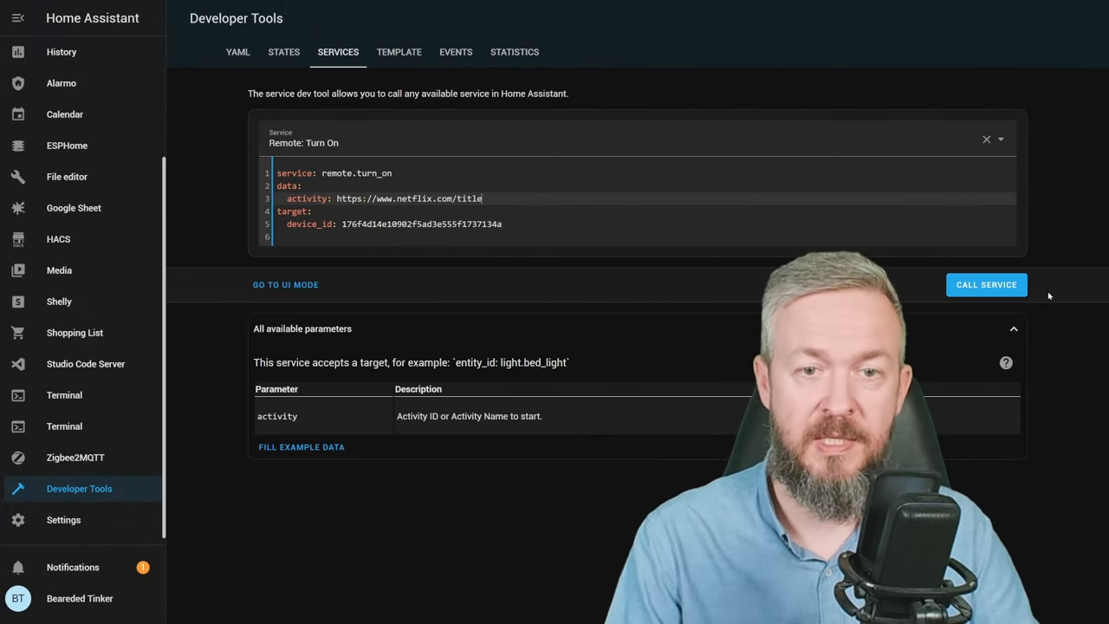
click(987, 284)
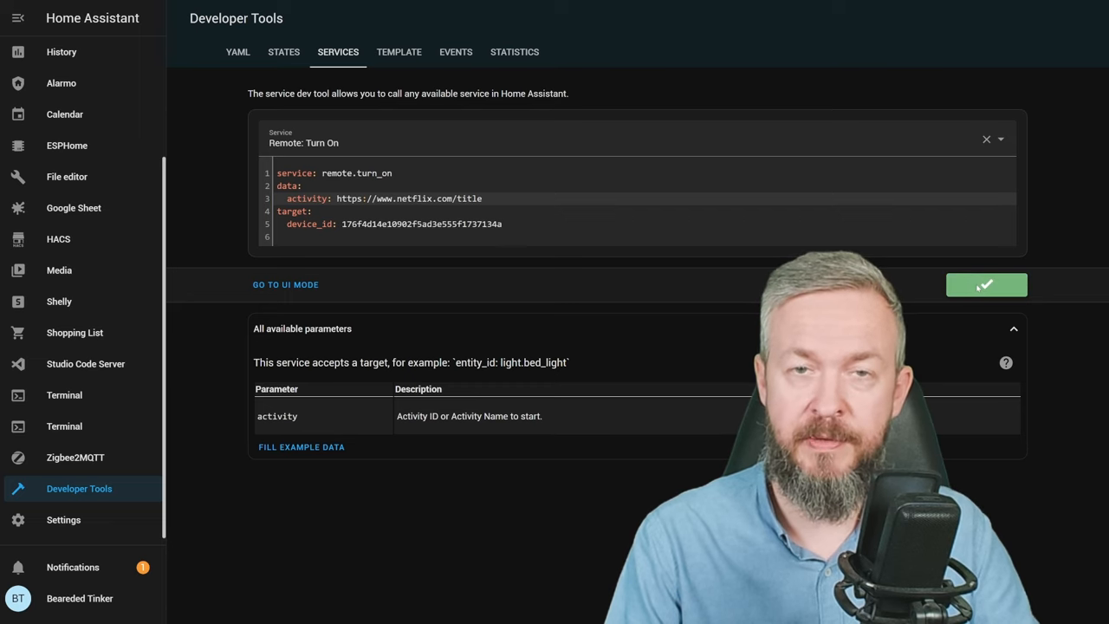
click(986, 284)
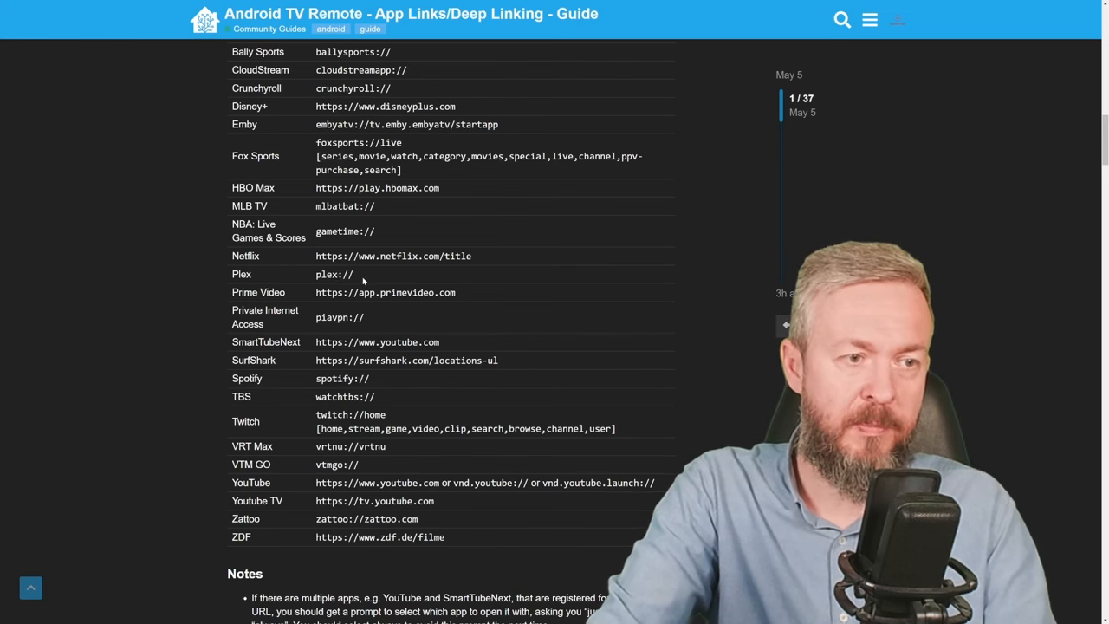
double_click(257, 291)
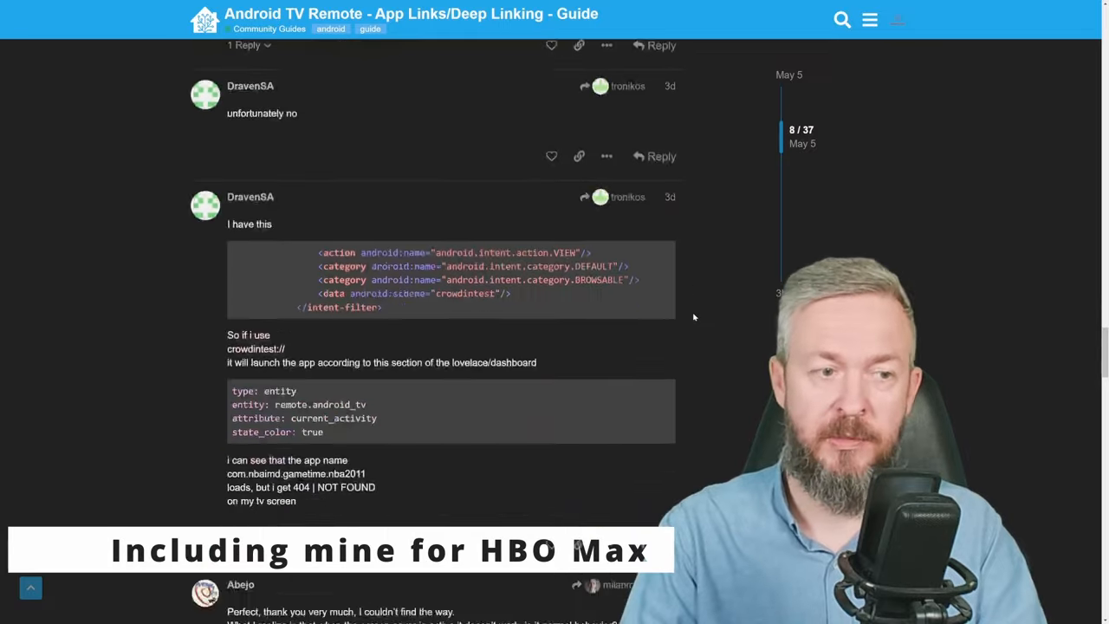
scroll(down, 3)
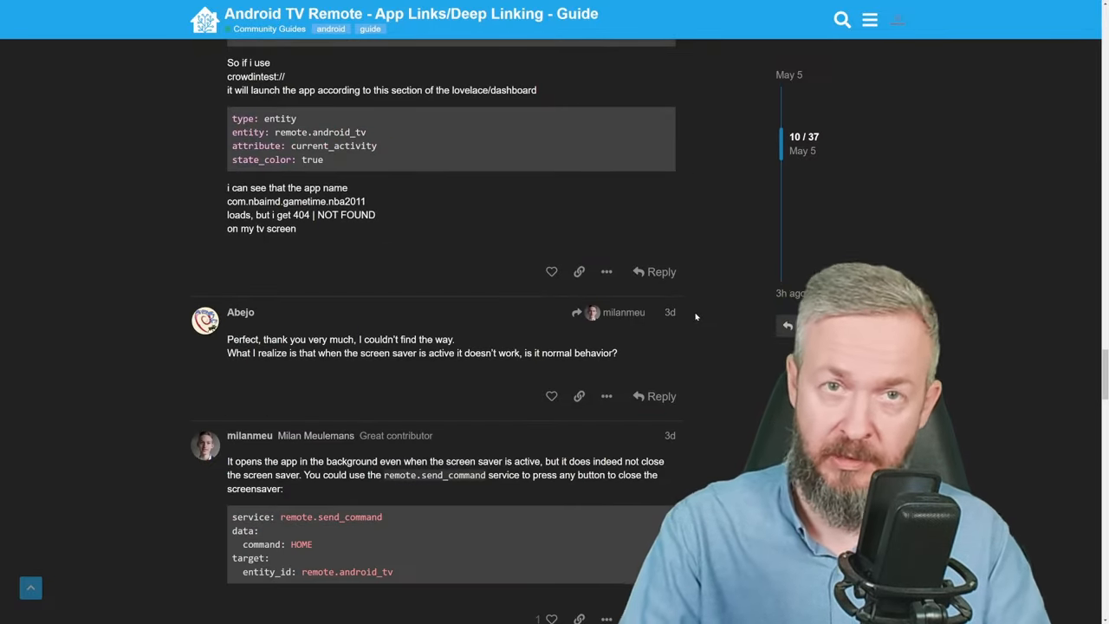
scroll(down, 3)
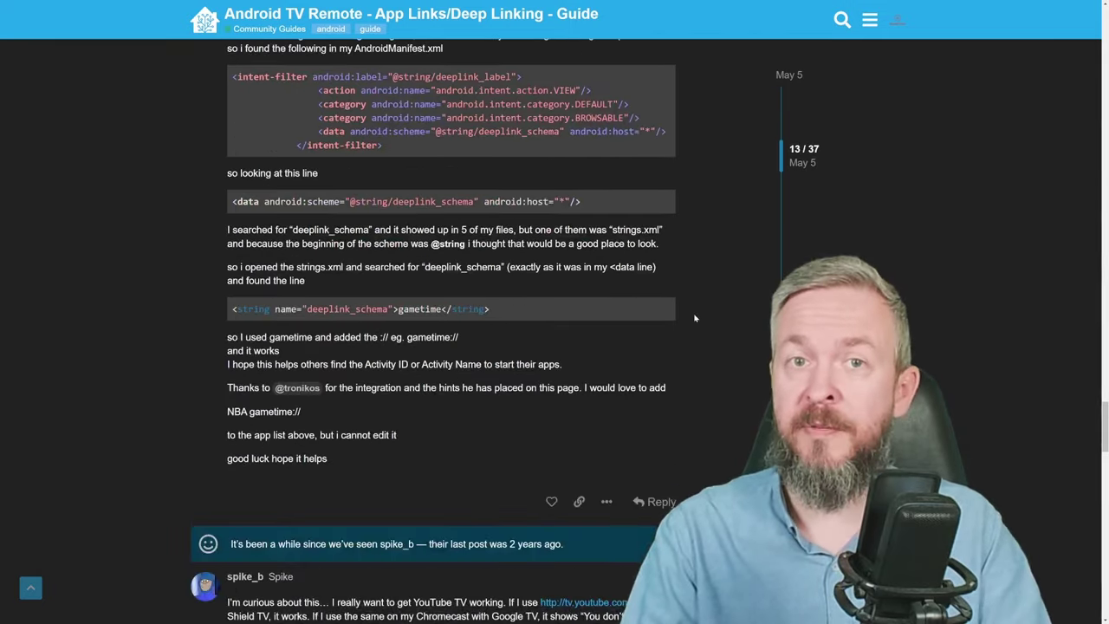
scroll(down, 3)
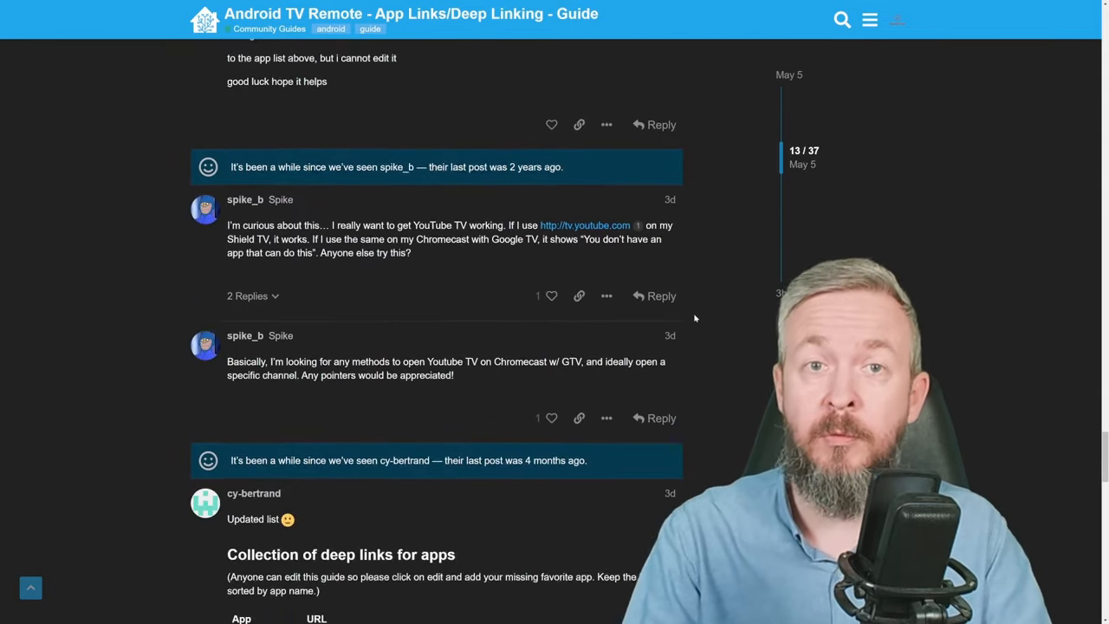
scroll(down, 3)
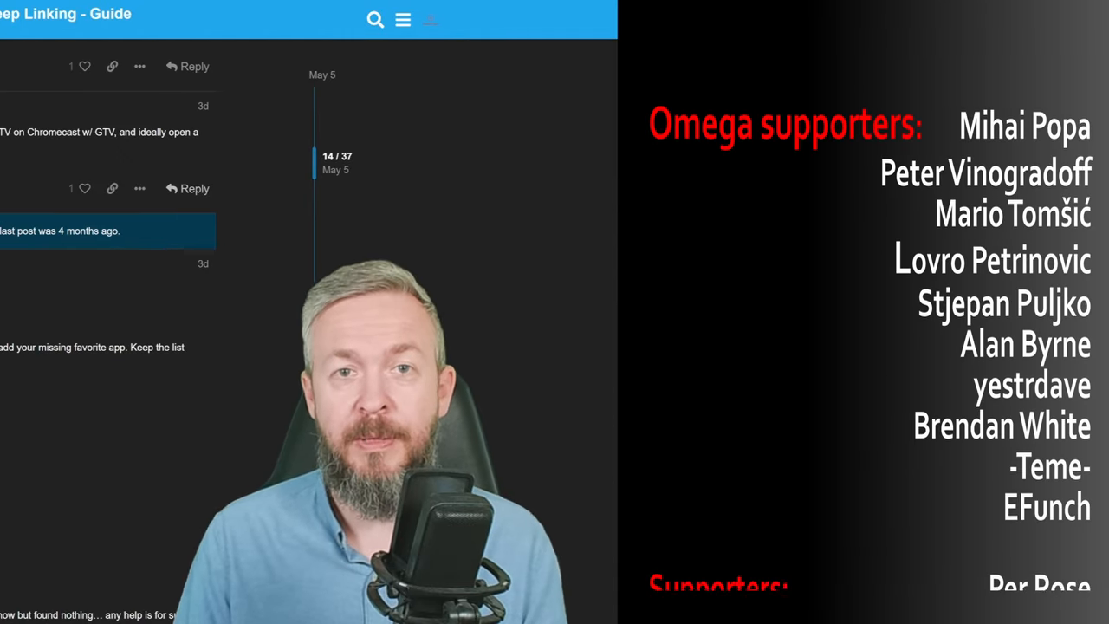
scroll(down, 3)
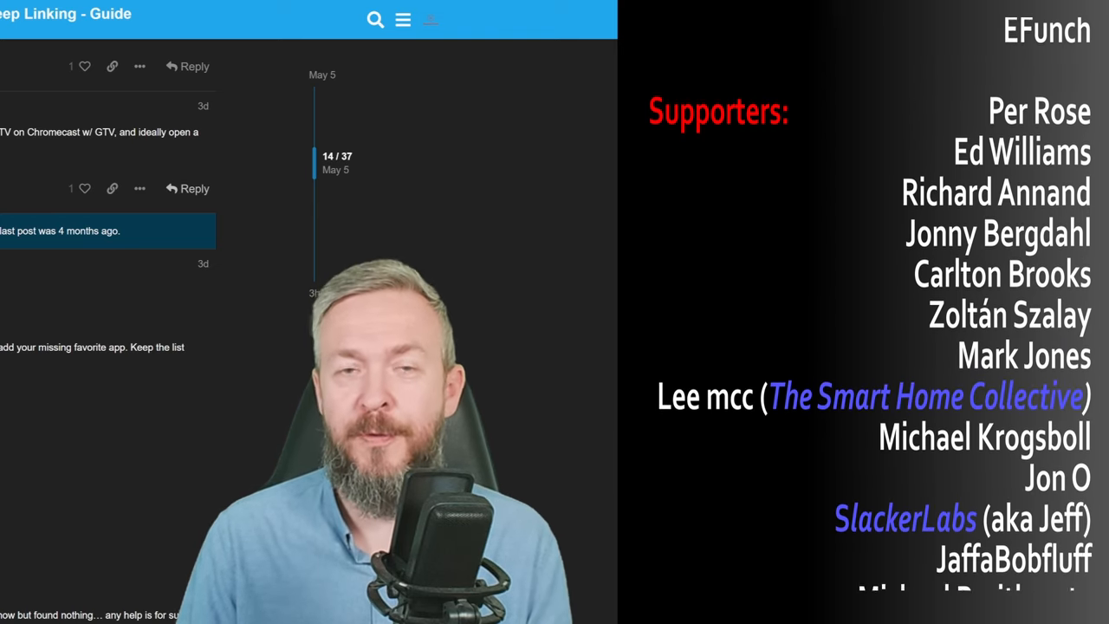
scroll(down, 3)
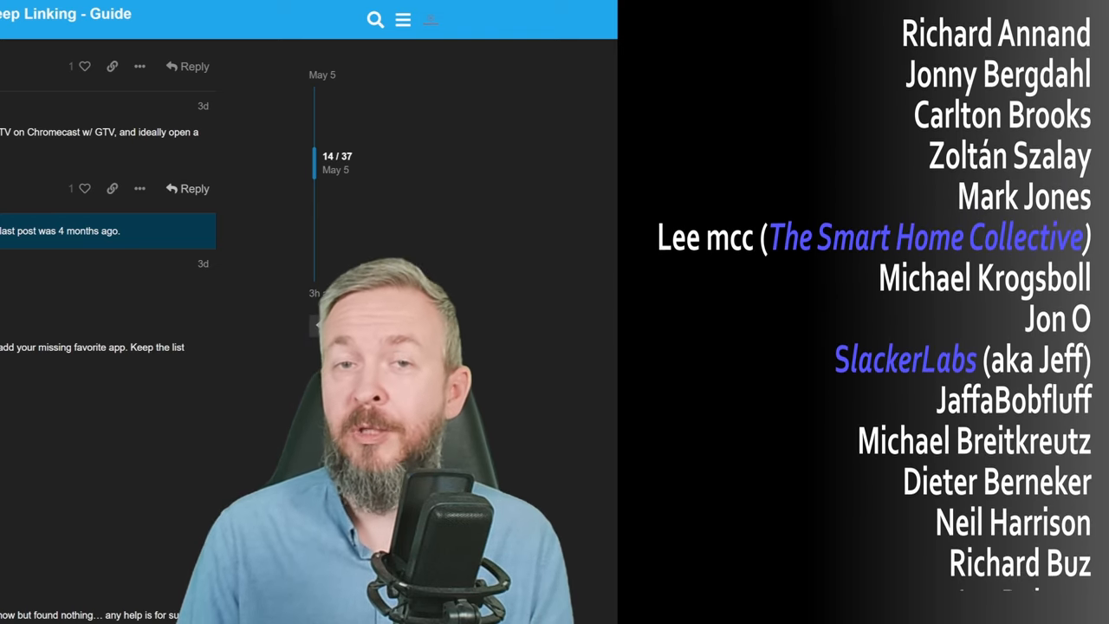
scroll(down, 3)
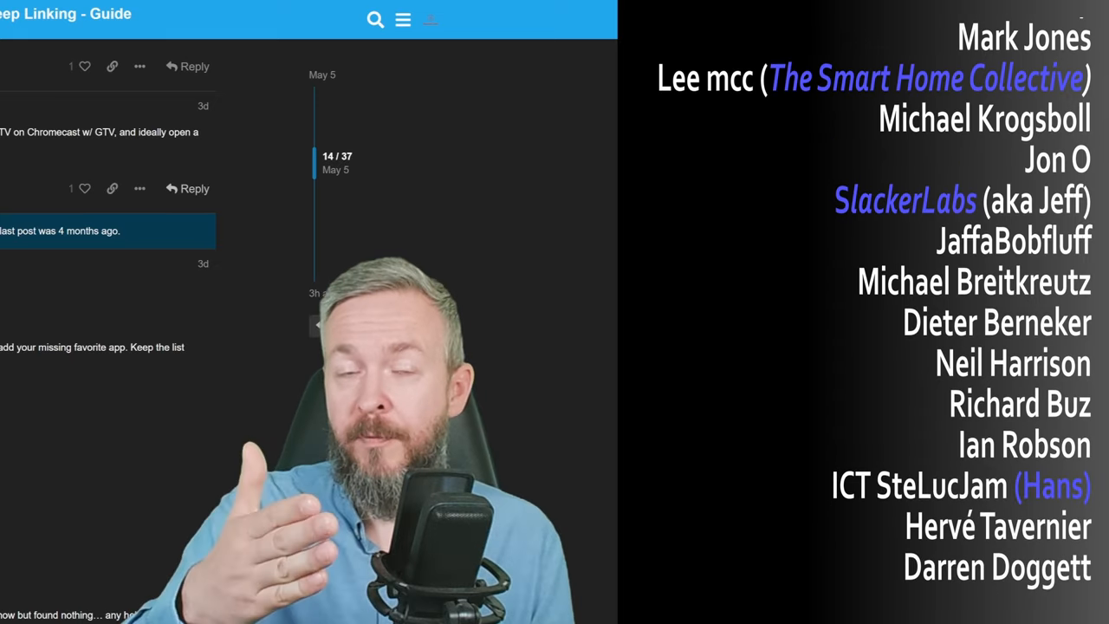
scroll(down, 3)
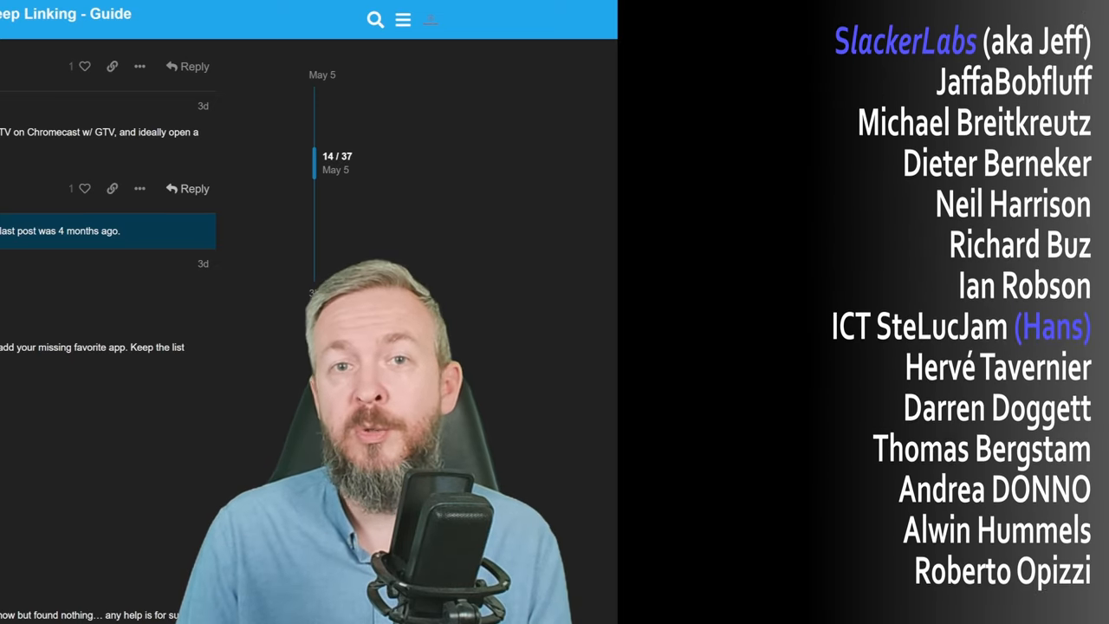
scroll(down, 3)
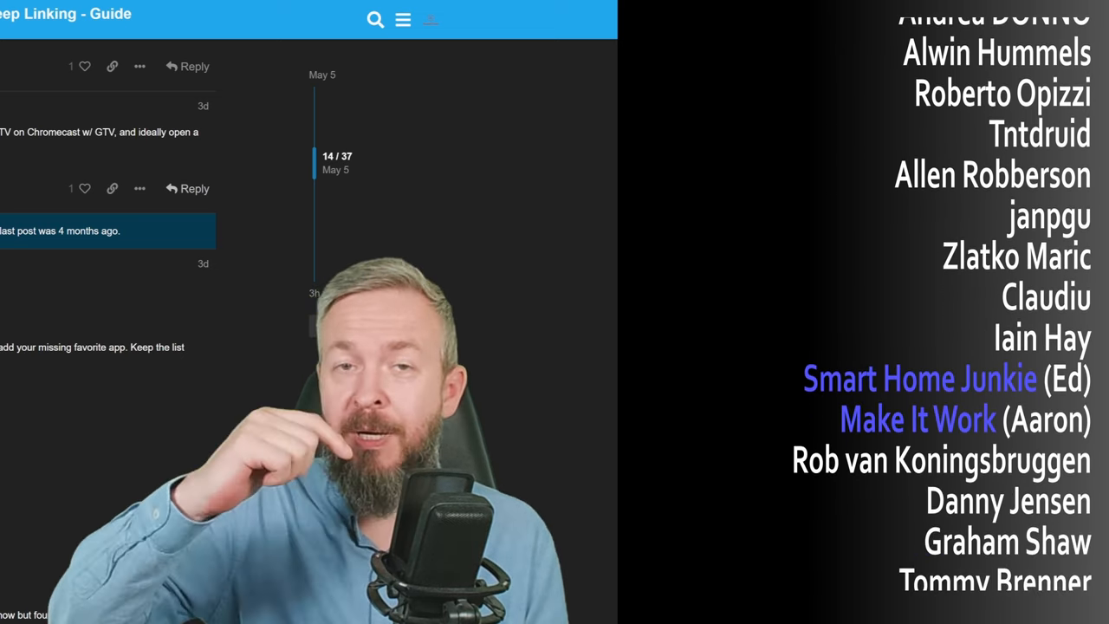
scroll(down, 3)
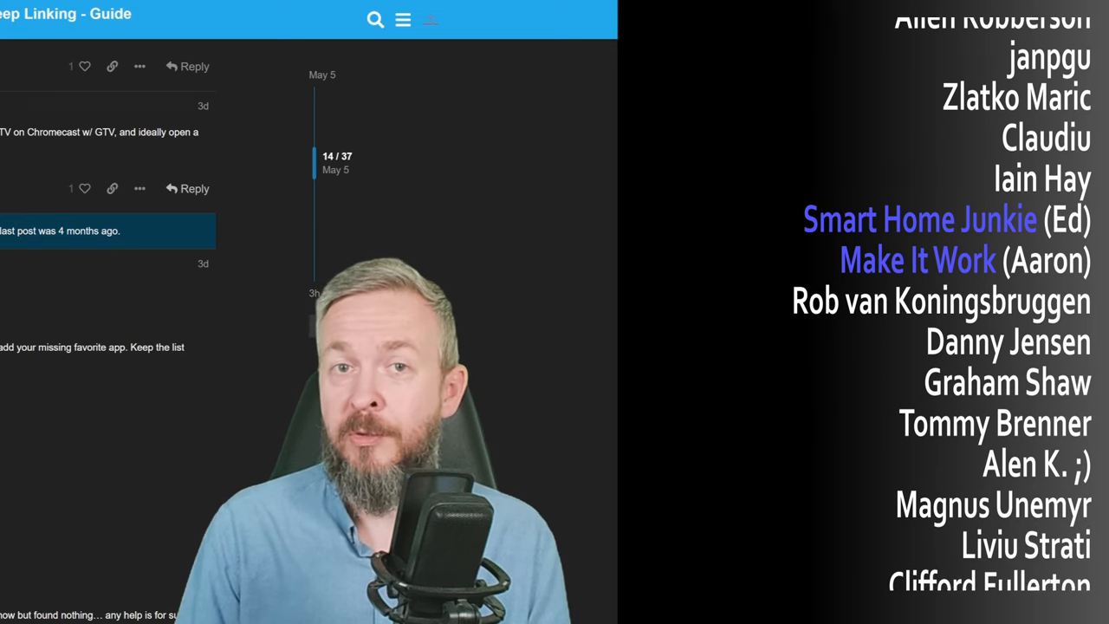
scroll(down, 3)
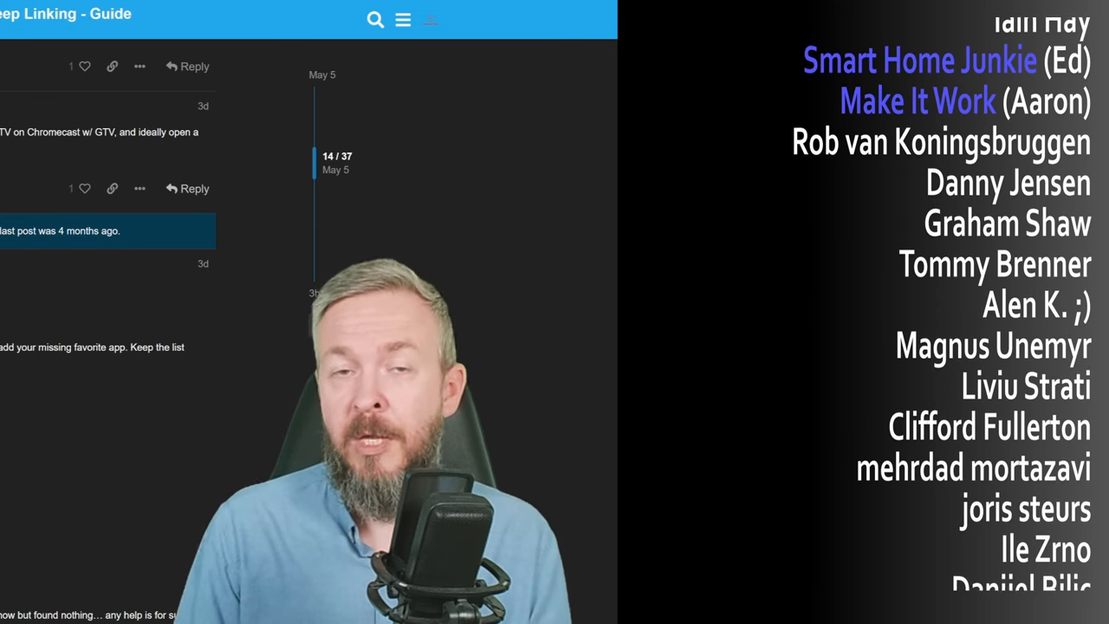
scroll(down, 3)
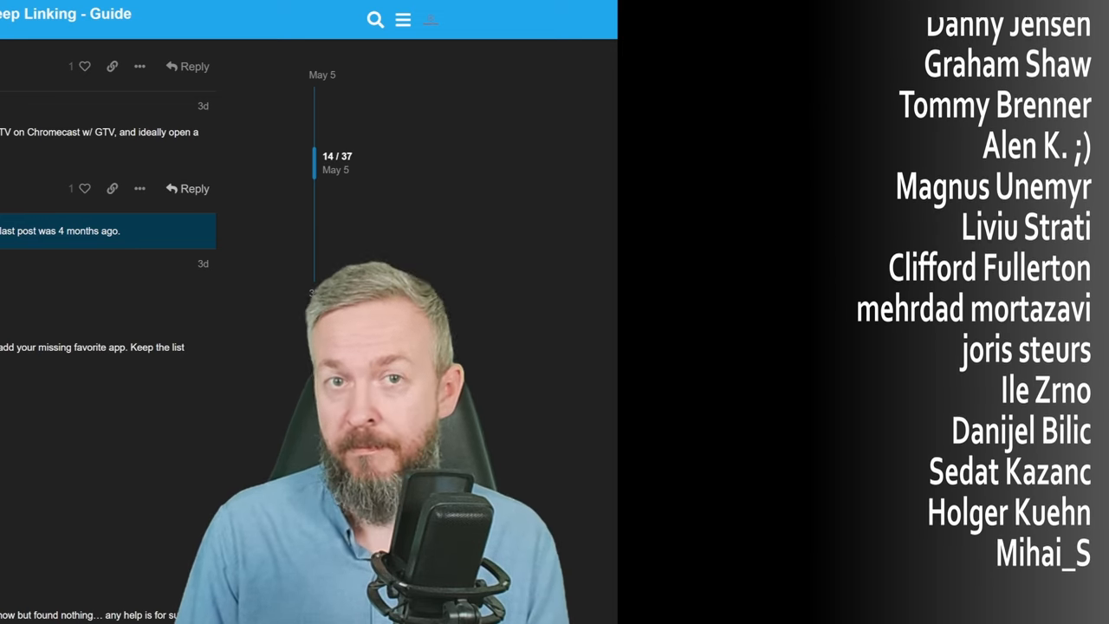